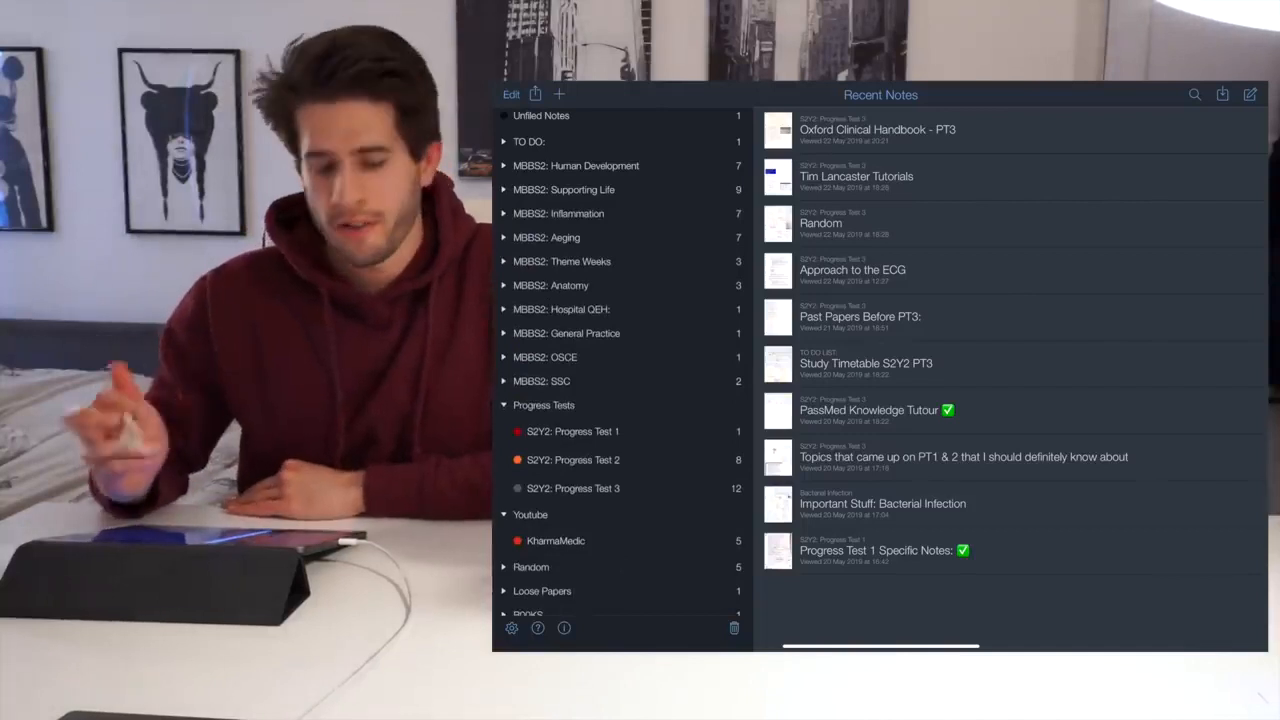
# Step: Expand the MBBS2: Supporting Life group to list subjects from Cardiovascular Disease to Shock
pyautogui.click(504, 189)
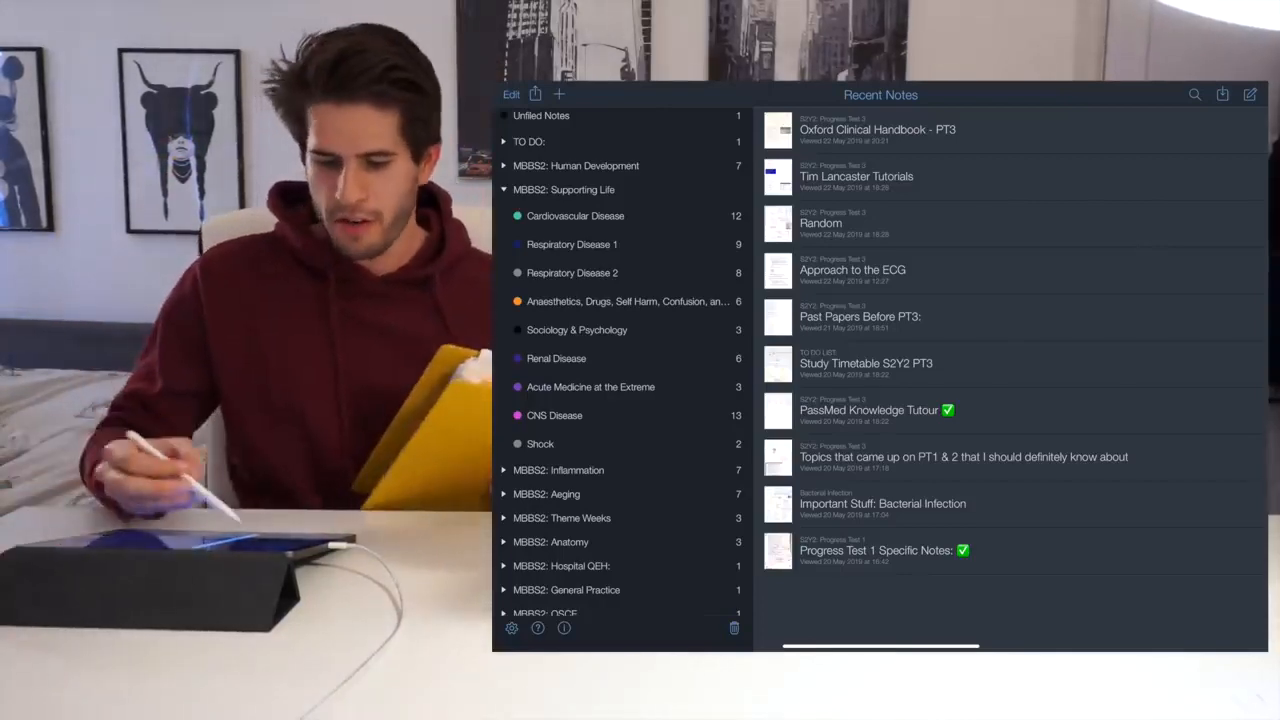
# Step: Expand the MBBS2: Inflammation and MBBS2: Aeging groups in the sidebar
pyautogui.click(504, 189)
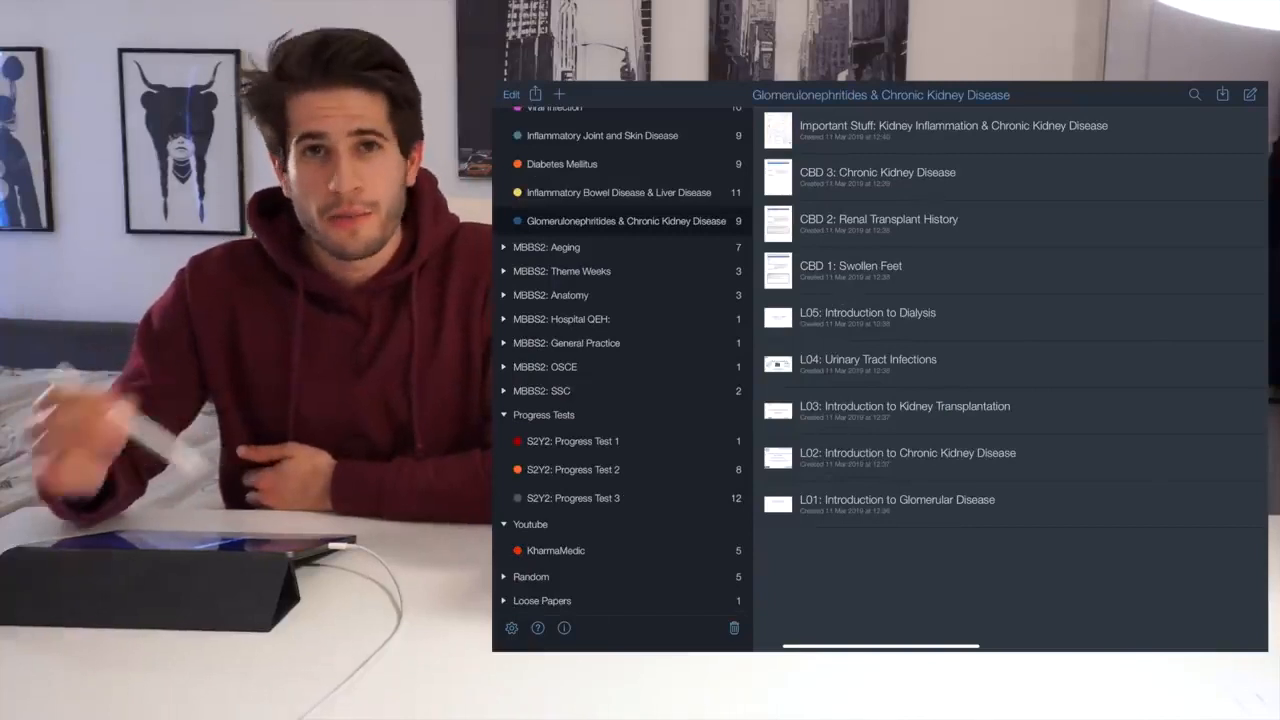
pyautogui.click(504, 247)
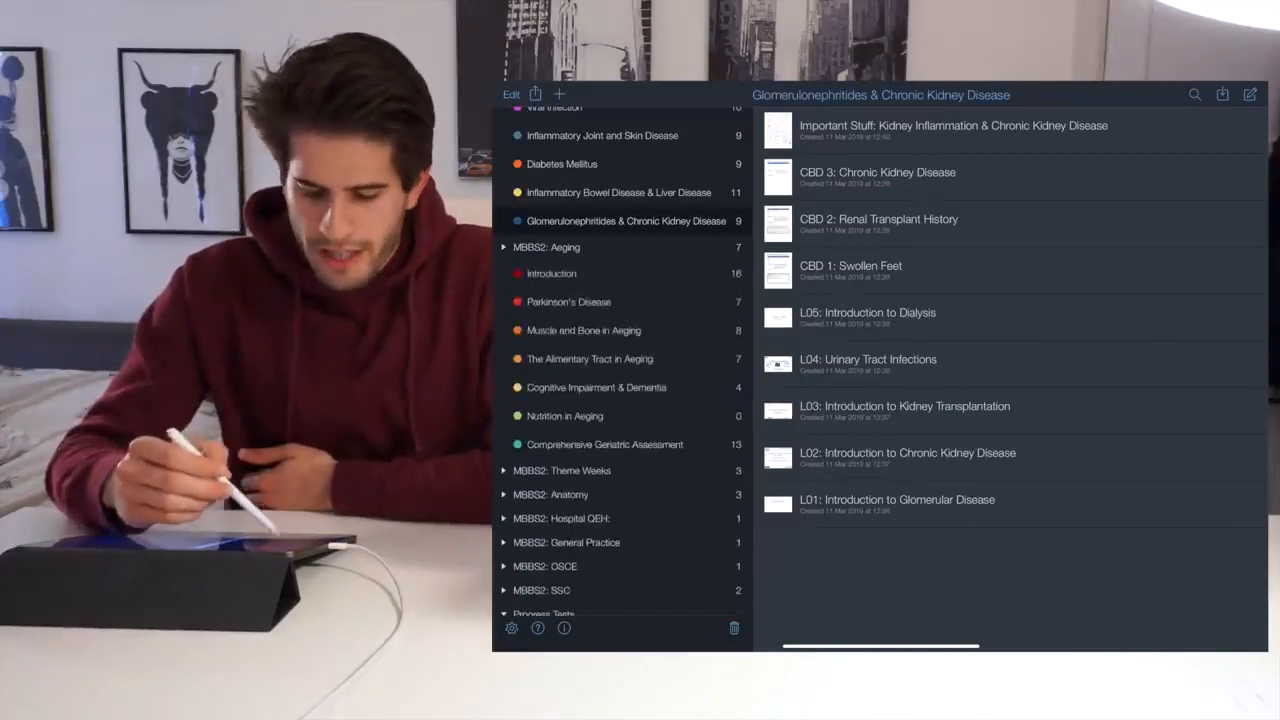
pyautogui.scroll(-3)
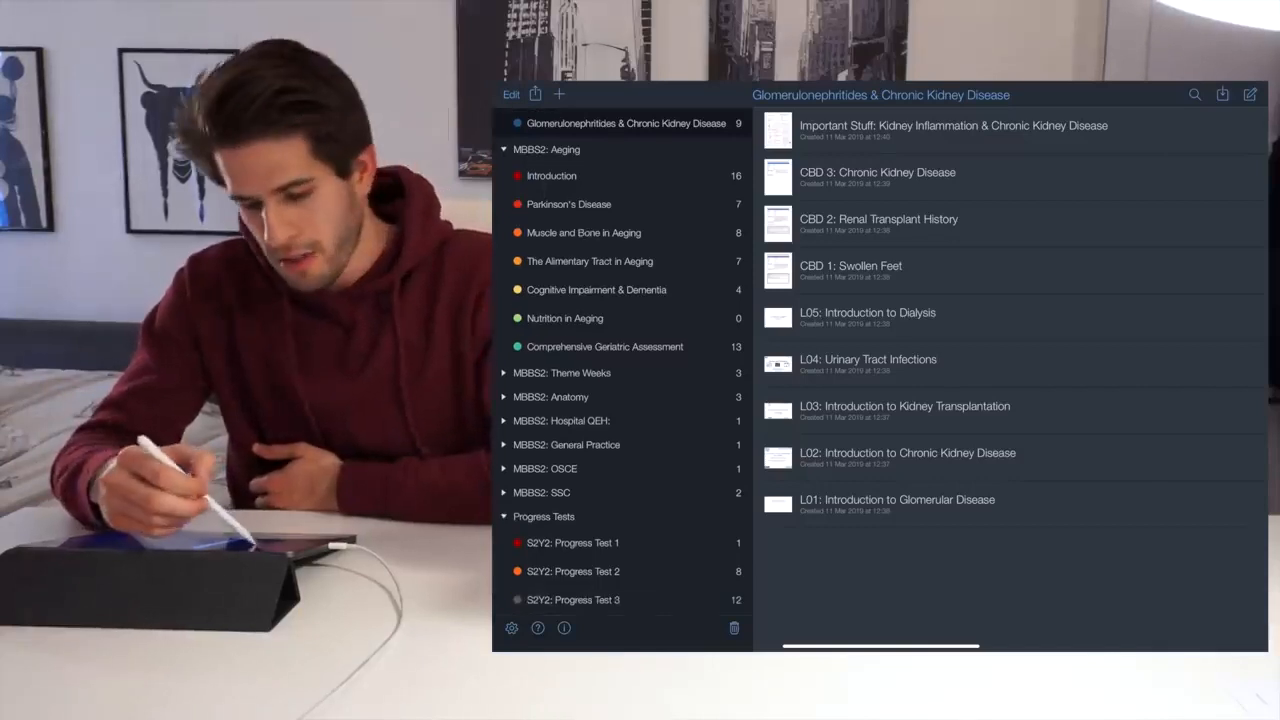
# Step: Browse Alimentary Tract, Nutrition and Geriatric Assessment, then show Parkinson's Disease's seven notes
pyautogui.click(590, 236)
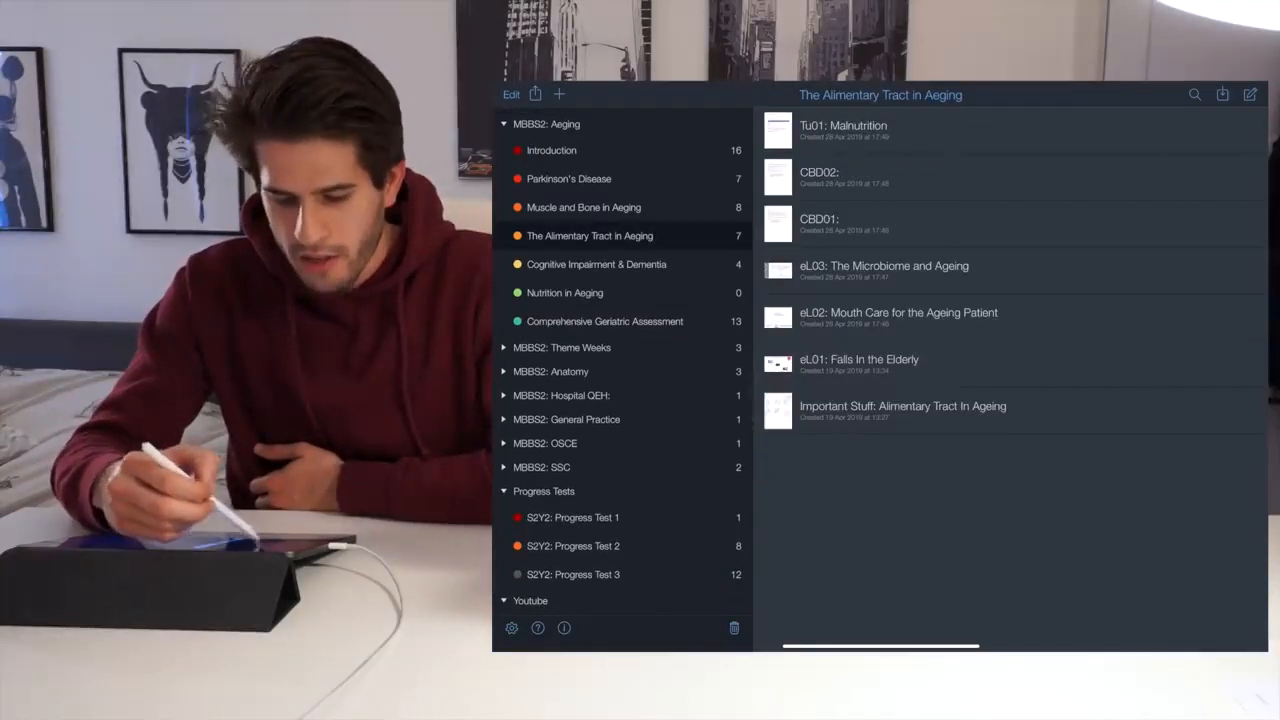
pyautogui.click(564, 292)
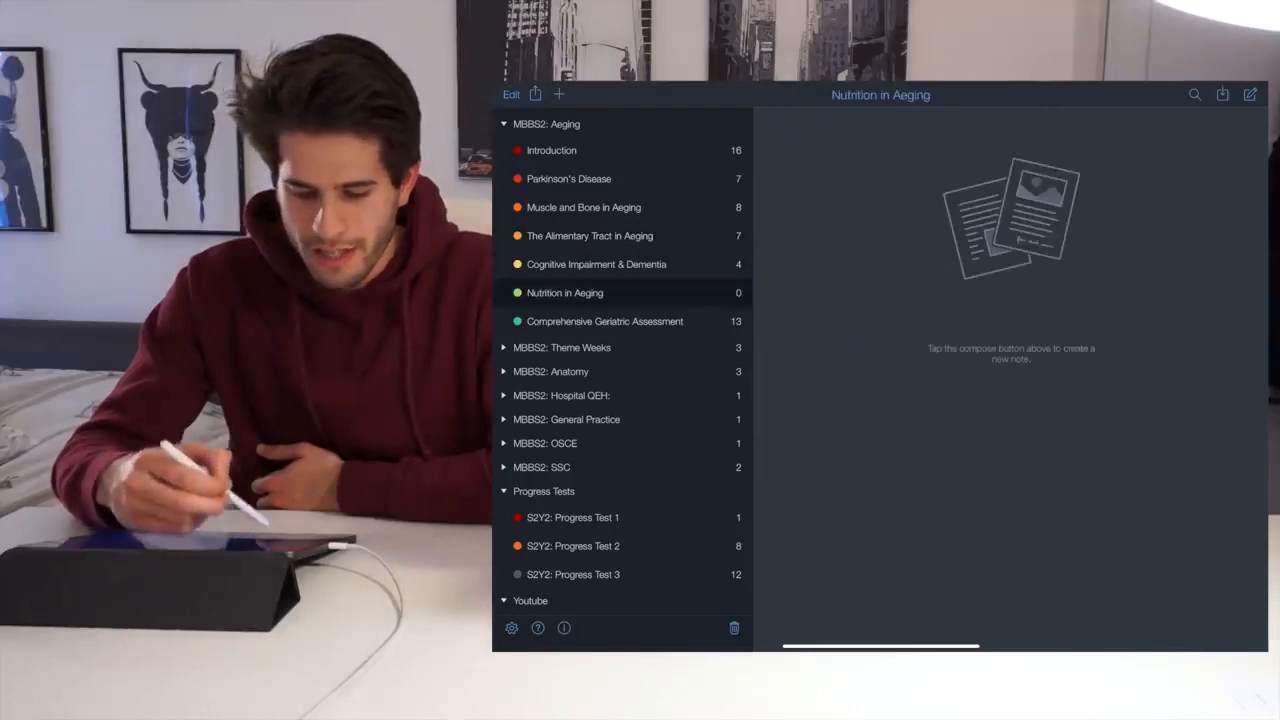
pyautogui.click(605, 321)
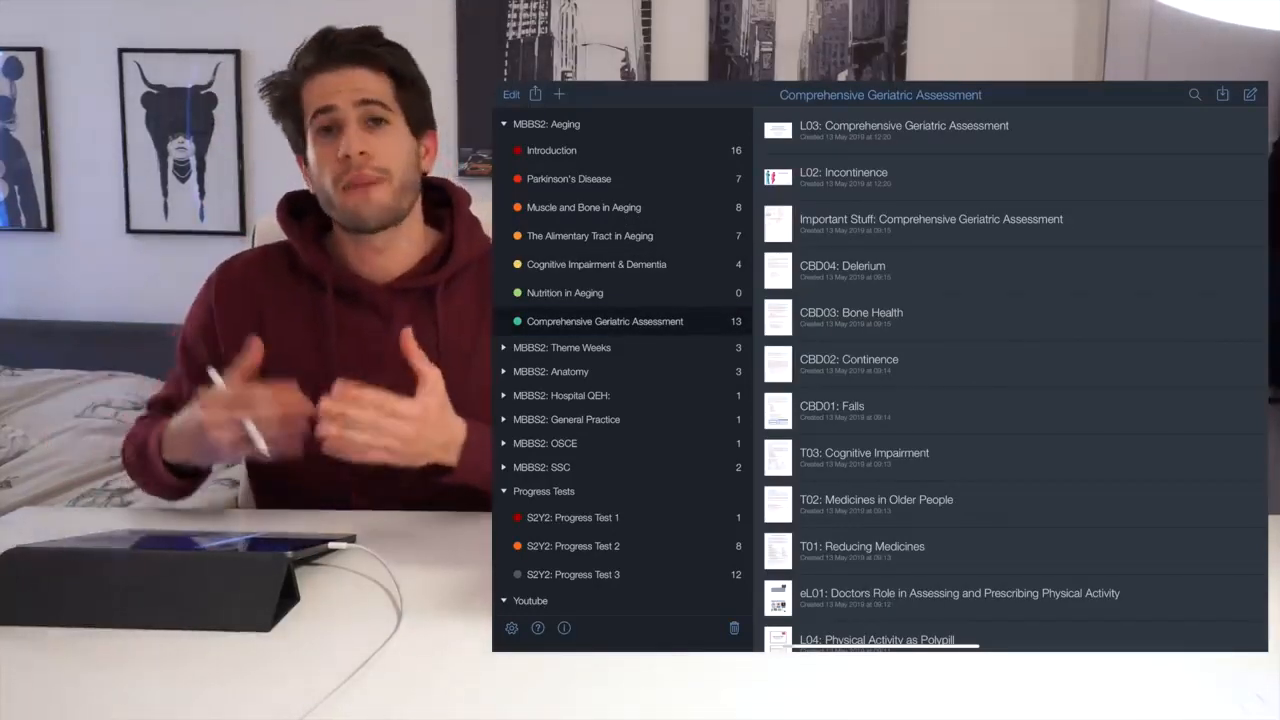
pyautogui.click(569, 178)
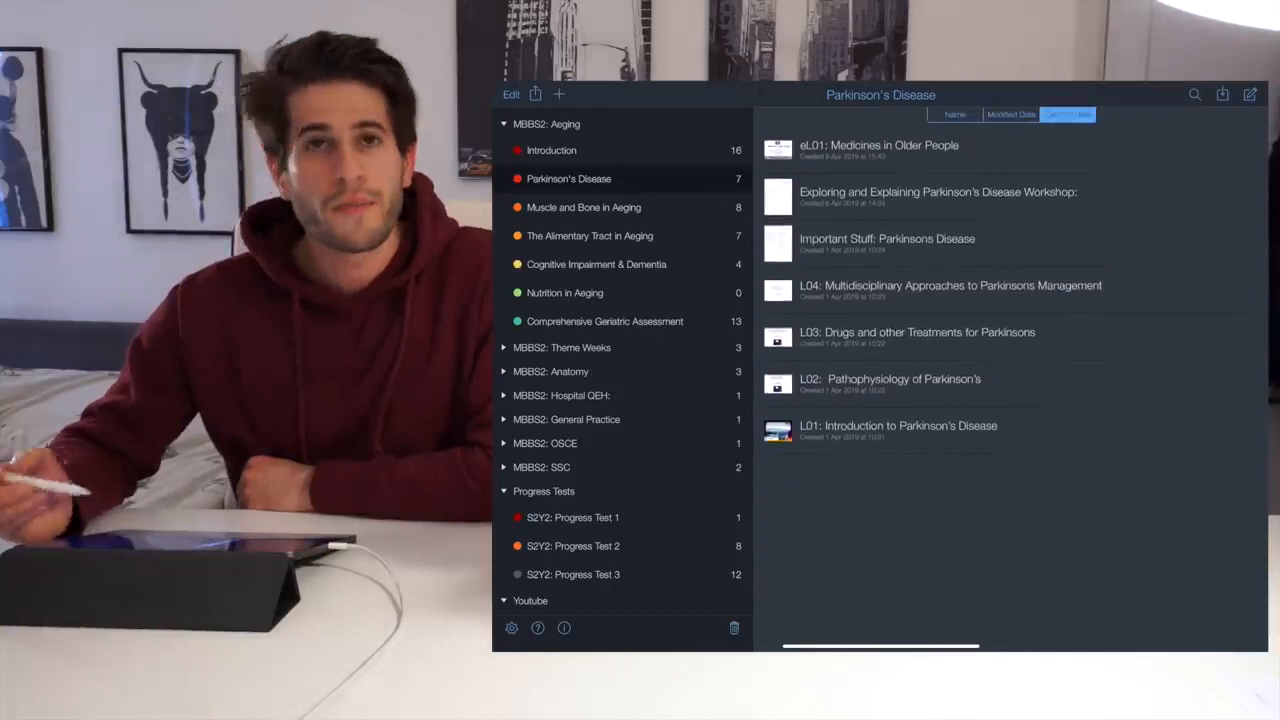
# Step: Open the W01 Exploring and Explaining Parkinson's Disease Workshop note
pyautogui.click(1067, 119)
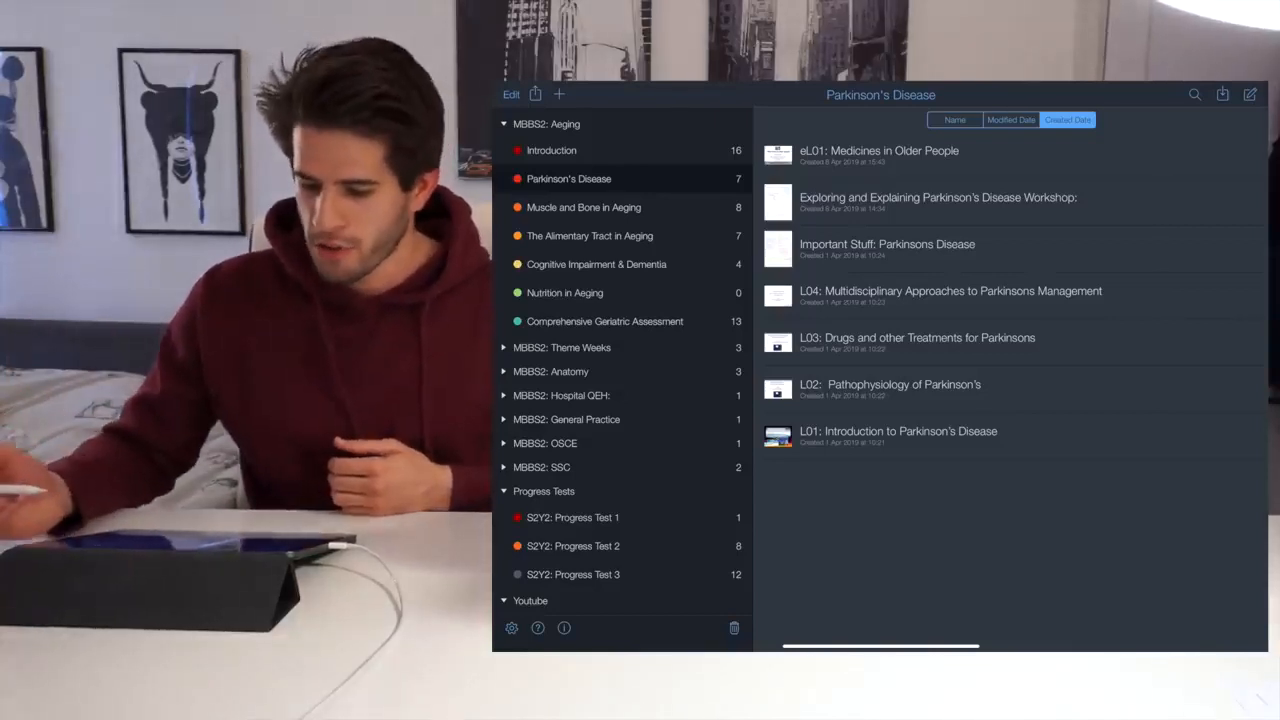
pyautogui.click(937, 200)
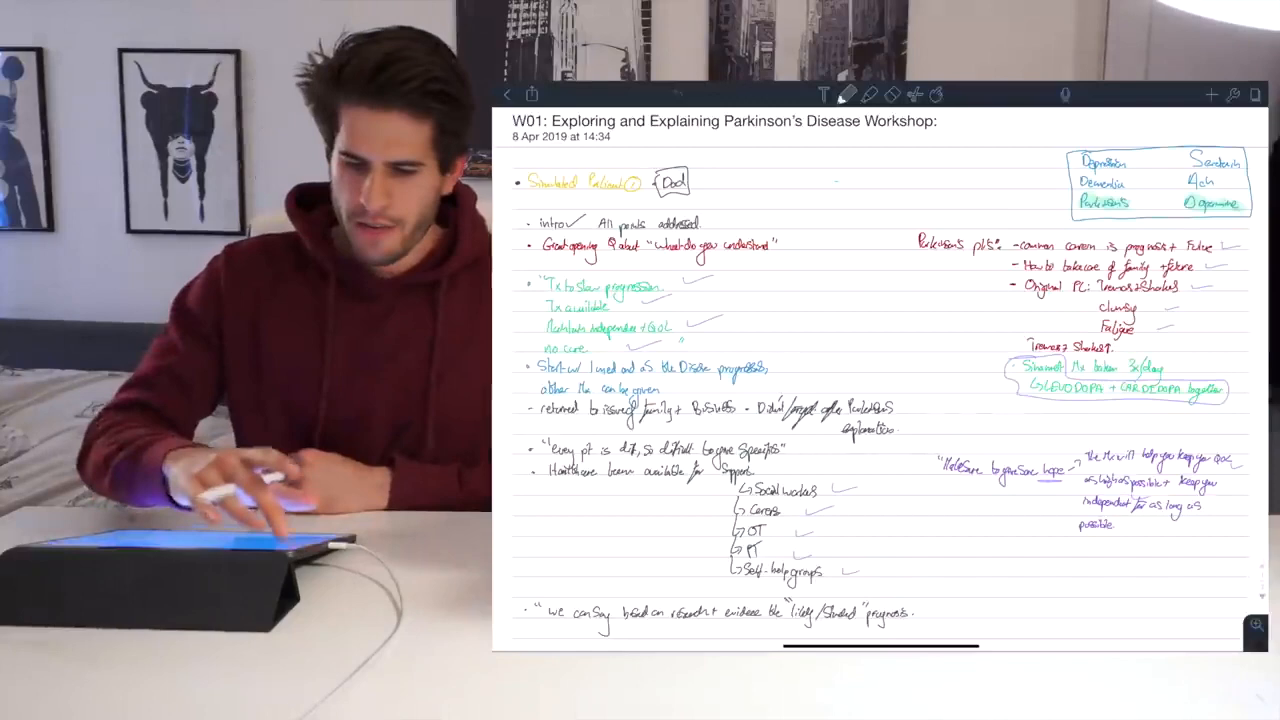
# Step: Close the workshop note and return to the Parkinson's Disease note list
pyautogui.click(506, 94)
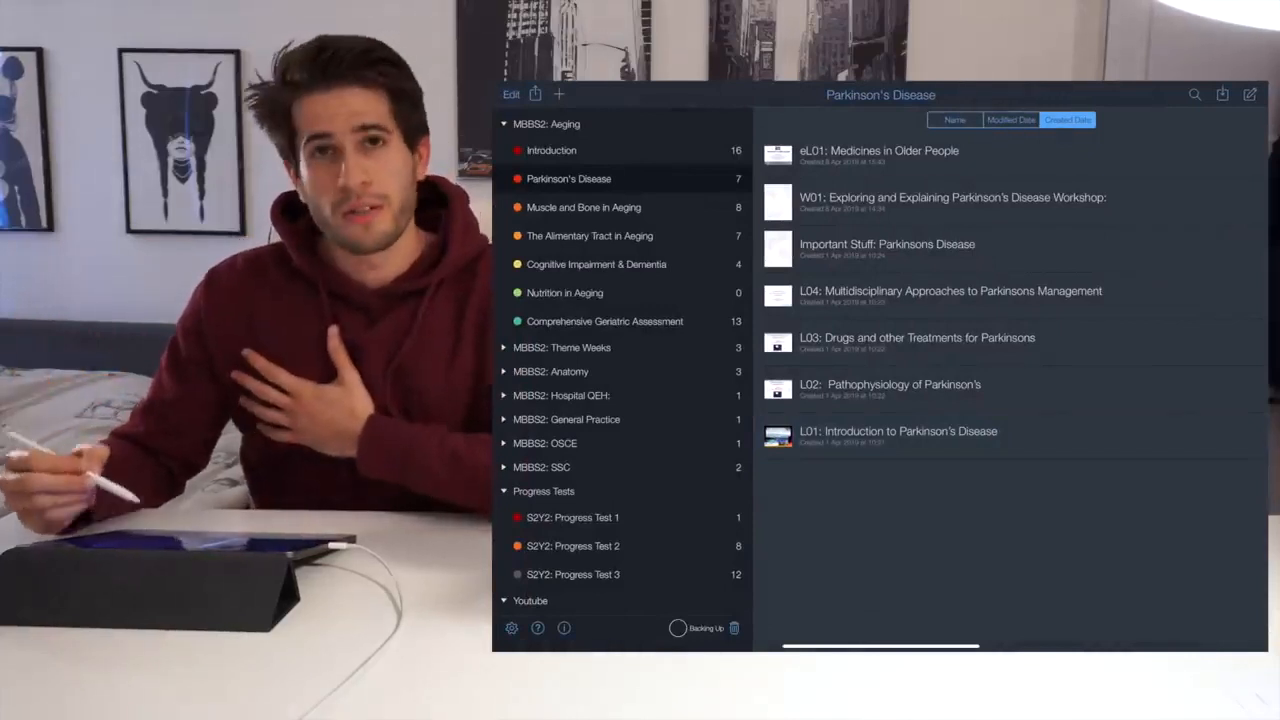
# Step: Expand Theme Weeks and Anatomy, then show the eight Muscle and Bone in Aeging notes
pyautogui.scroll(-3)
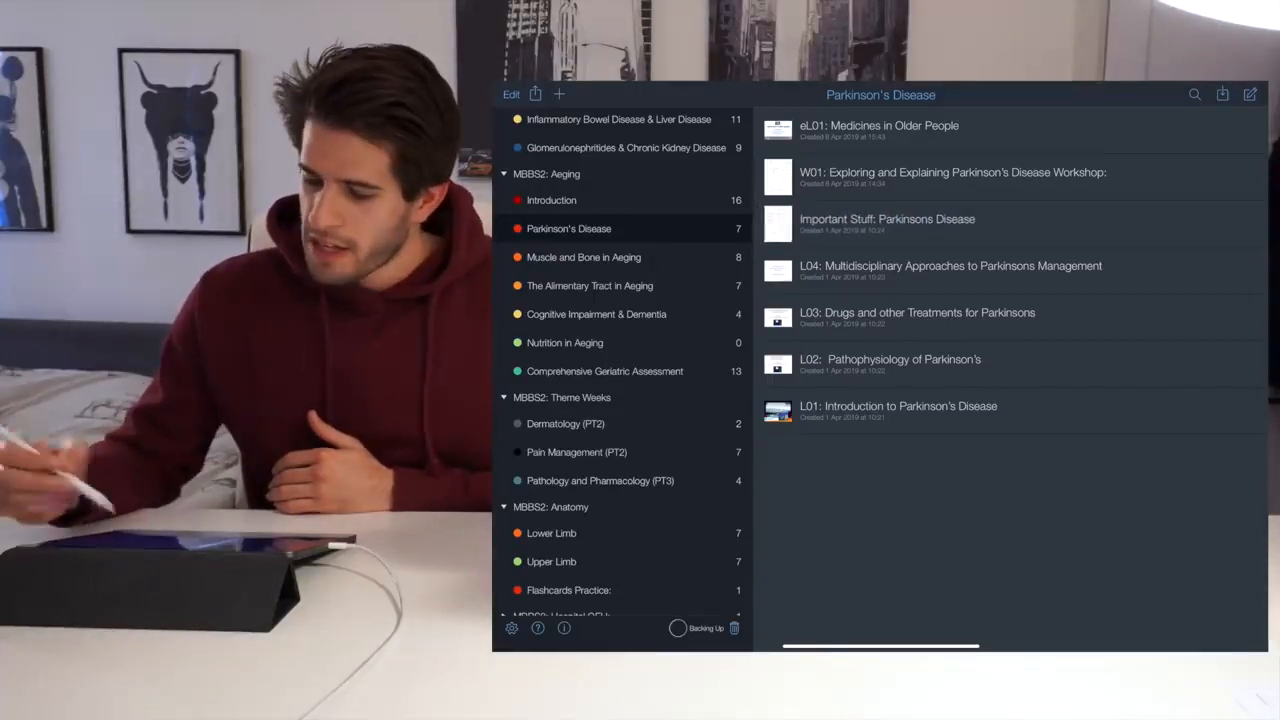
pyautogui.click(916, 317)
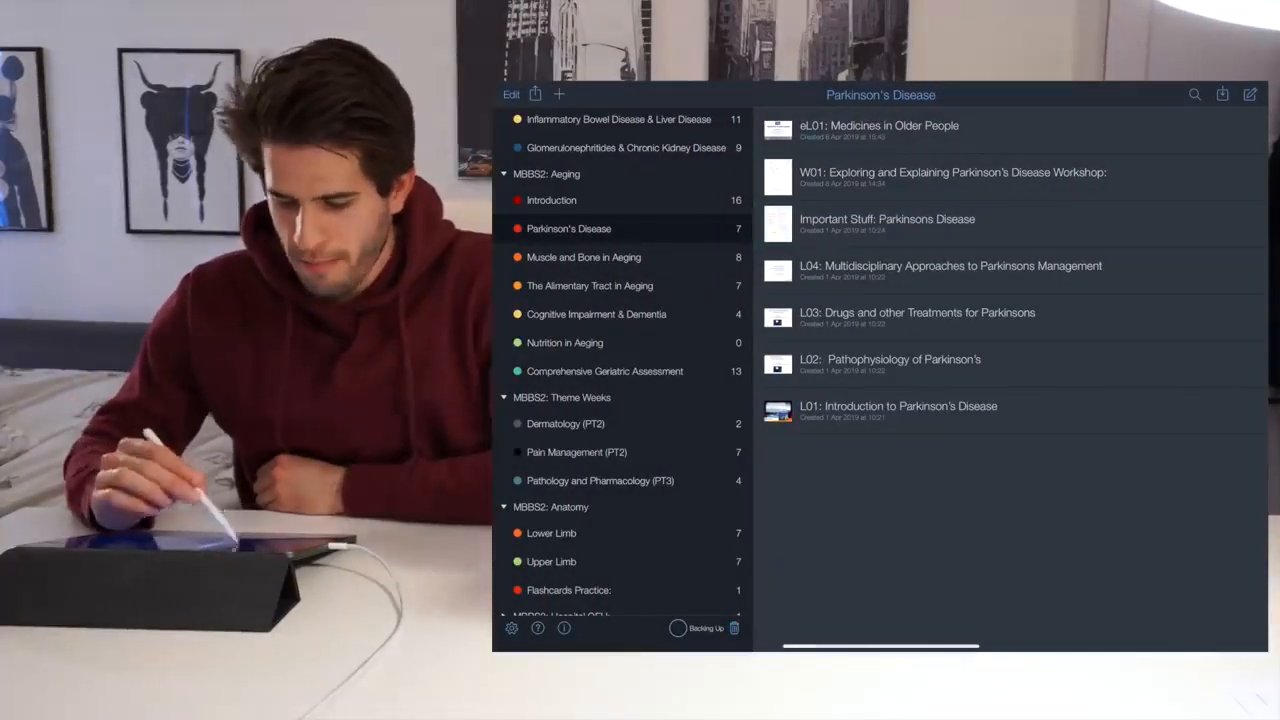
pyautogui.click(583, 257)
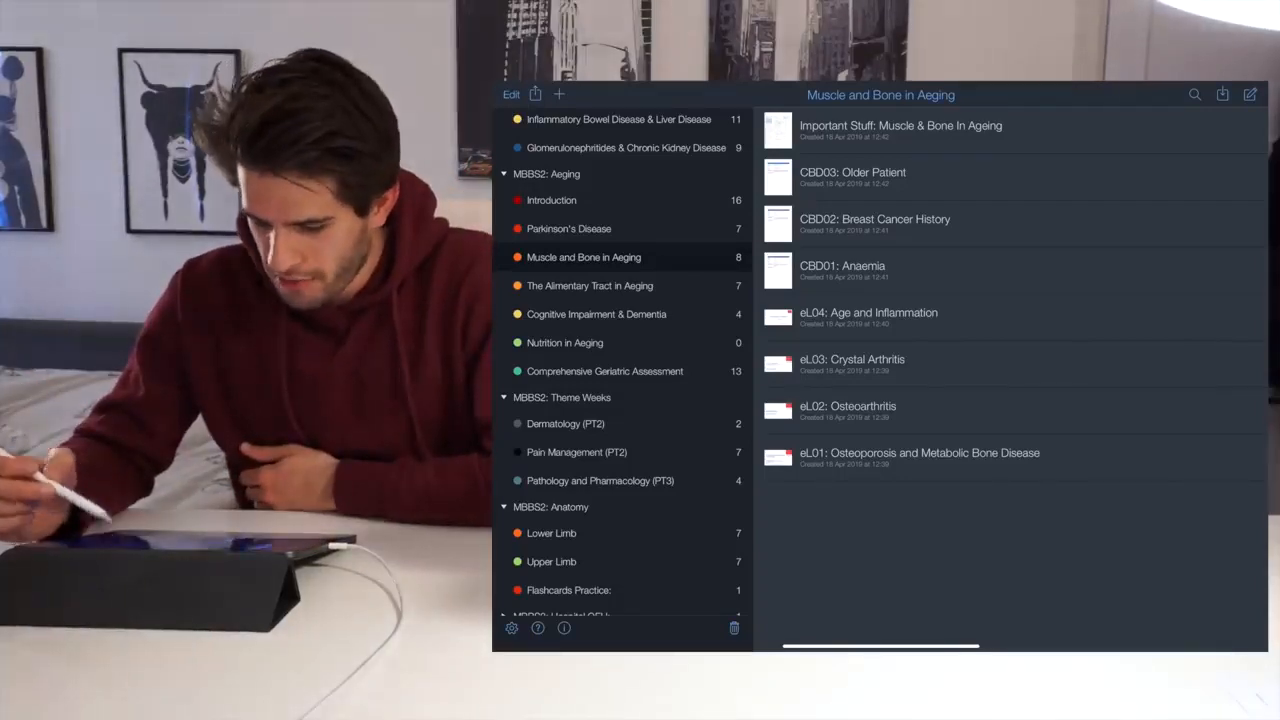
# Step: Reveal the eL01 row's trash button, then open Important Stuff: Muscle & Bone In Ageing
pyautogui.click(900, 130)
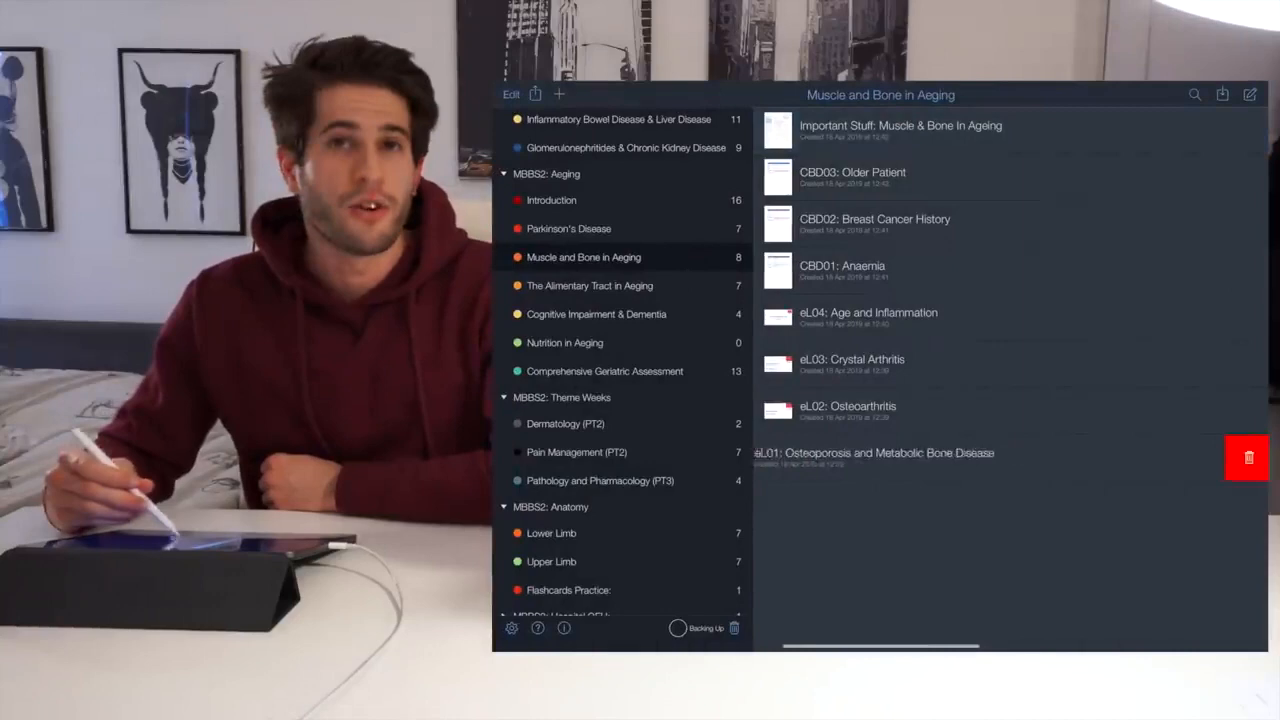
pyautogui.click(873, 452)
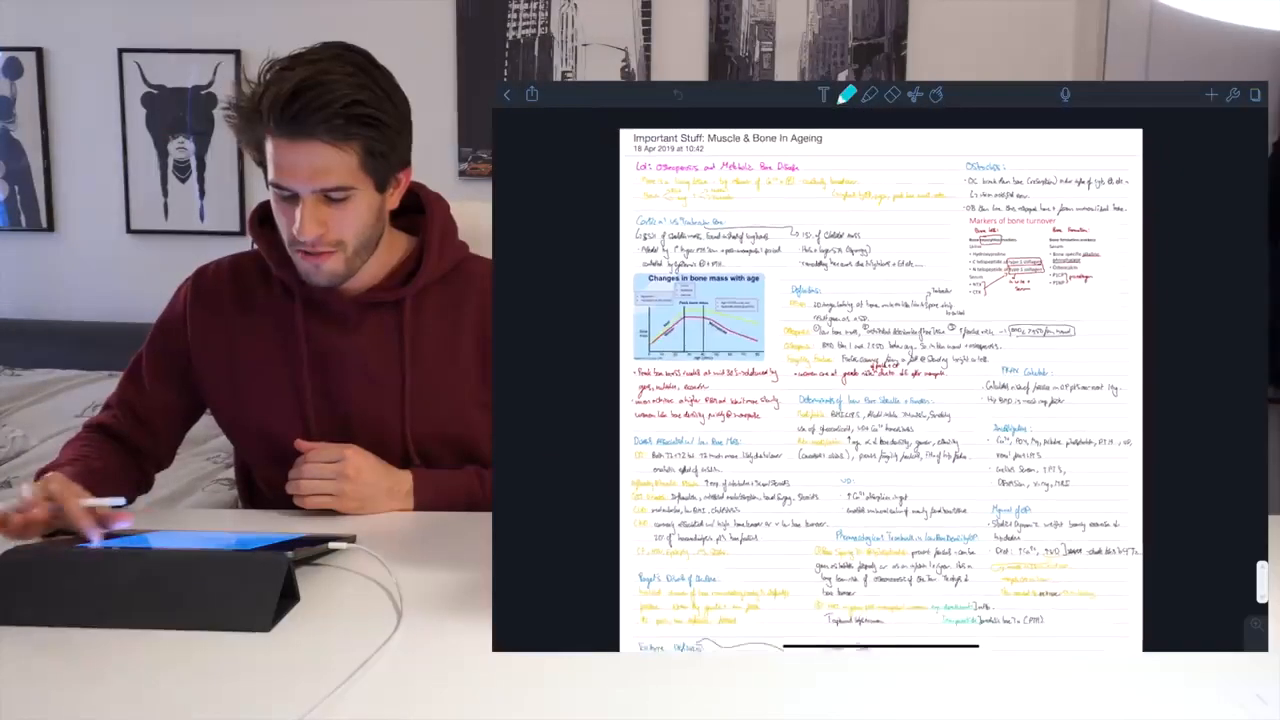
pyautogui.scroll(-3)
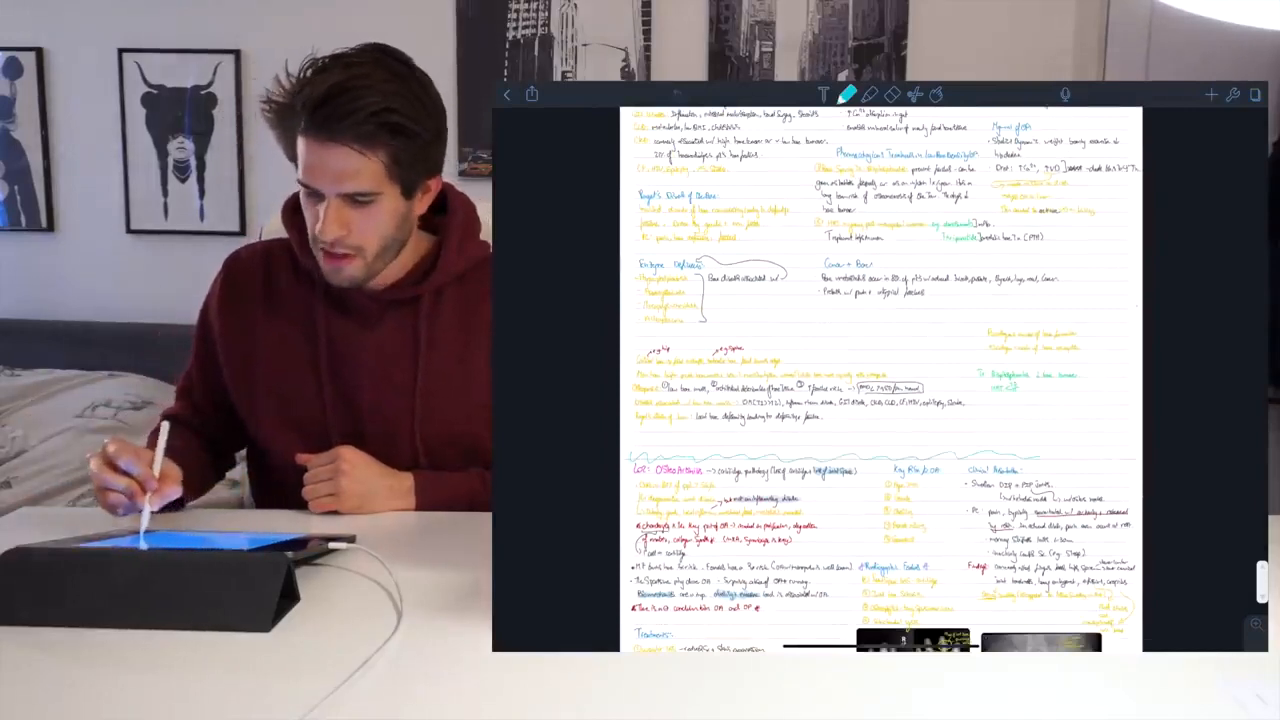
pyautogui.scroll(-3)
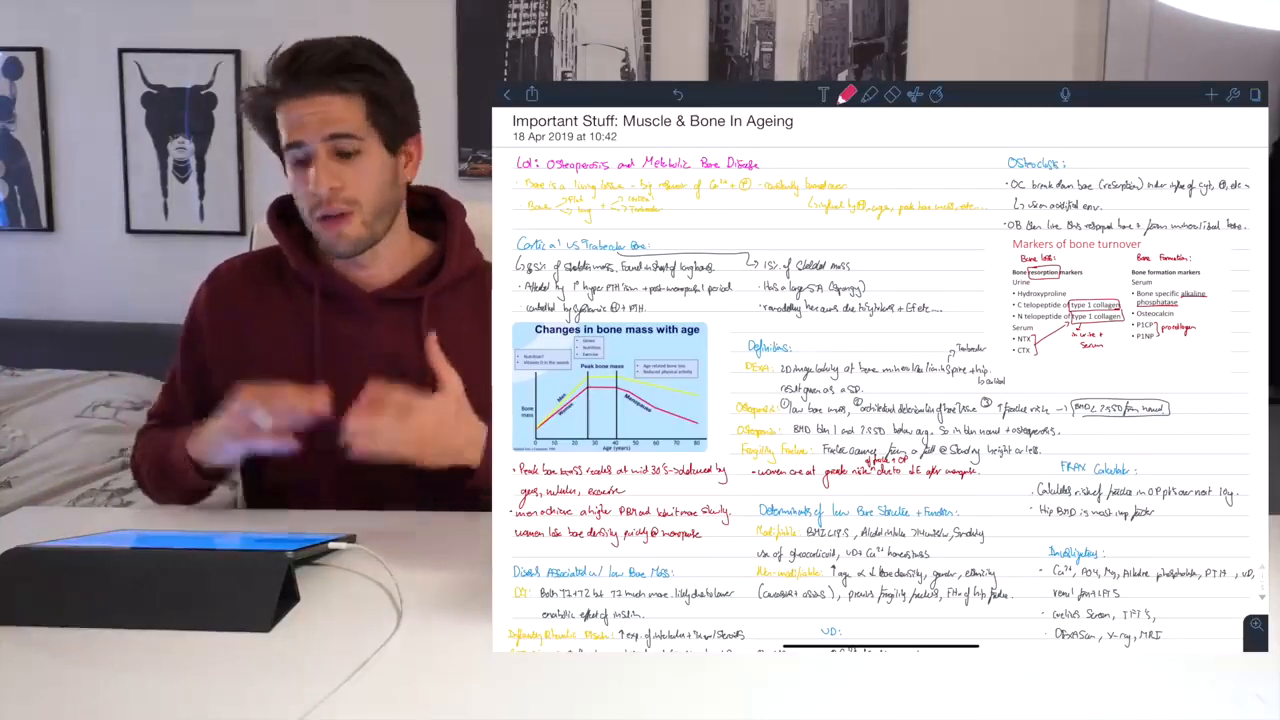
# Step: Switch to highlighting, then scroll the summary note down to the crystal arthritis and gout section
pyautogui.click(847, 94)
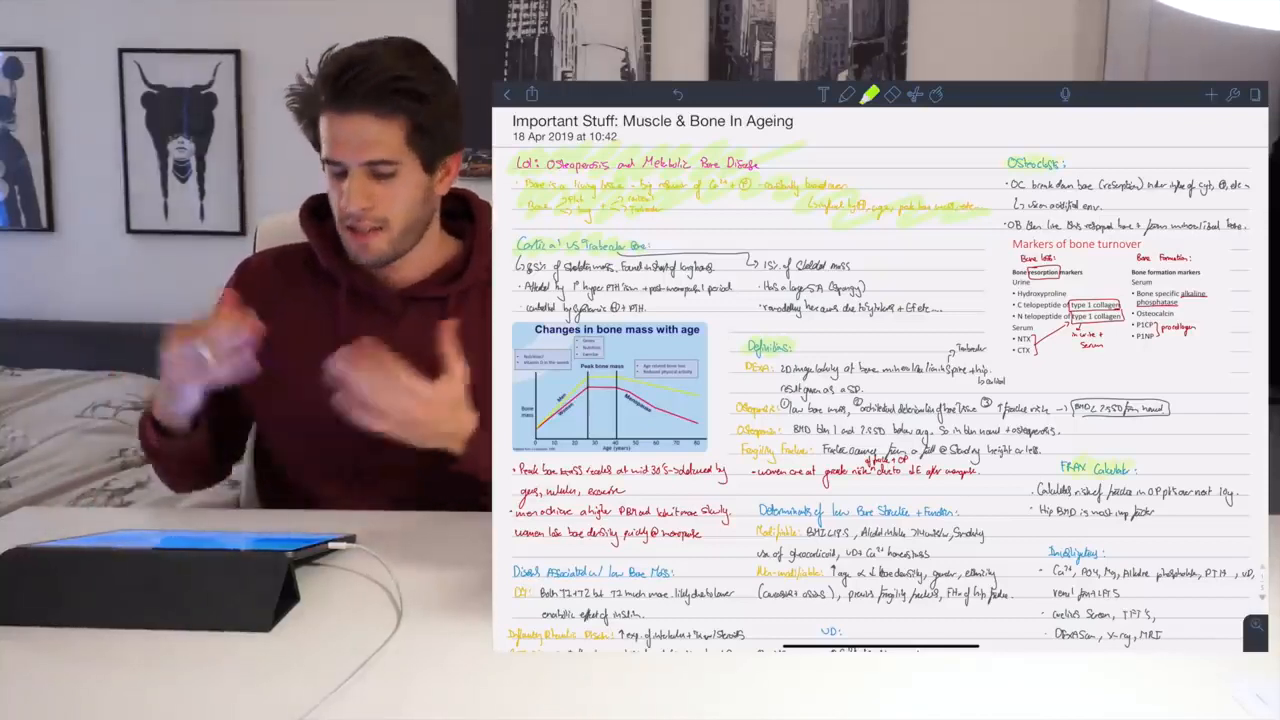
pyautogui.scroll(-3)
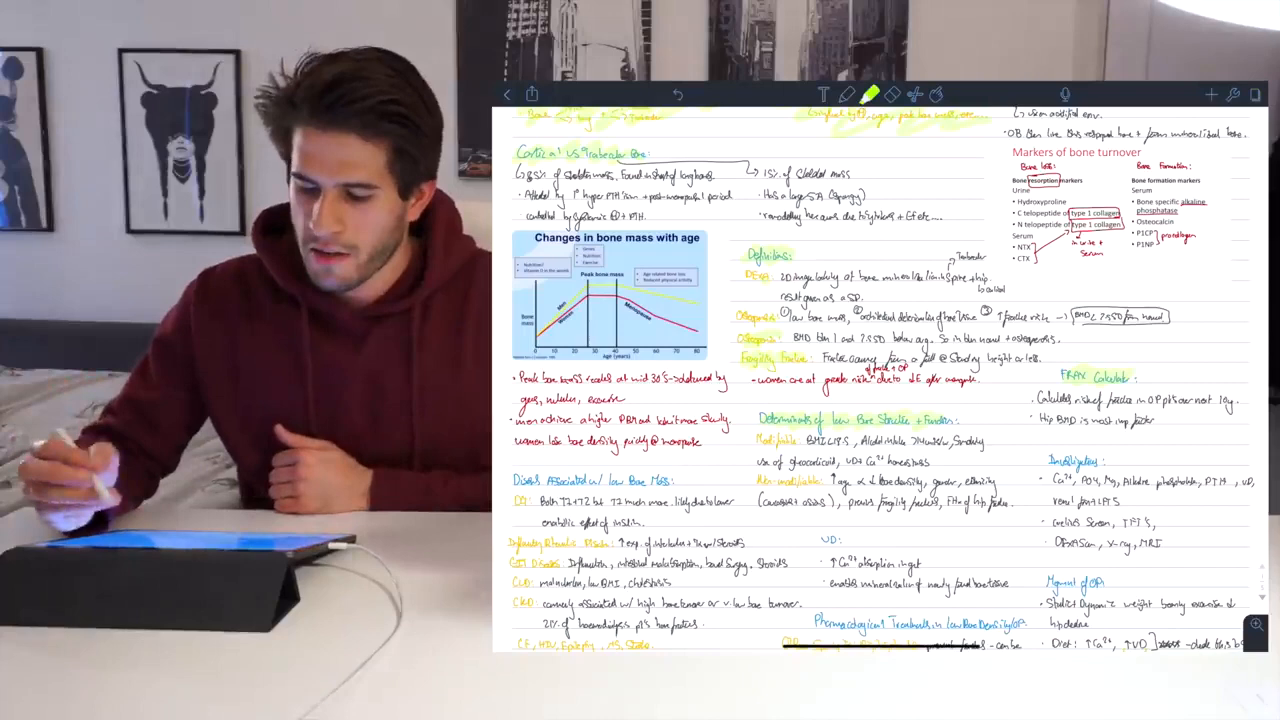
pyautogui.scroll(-3)
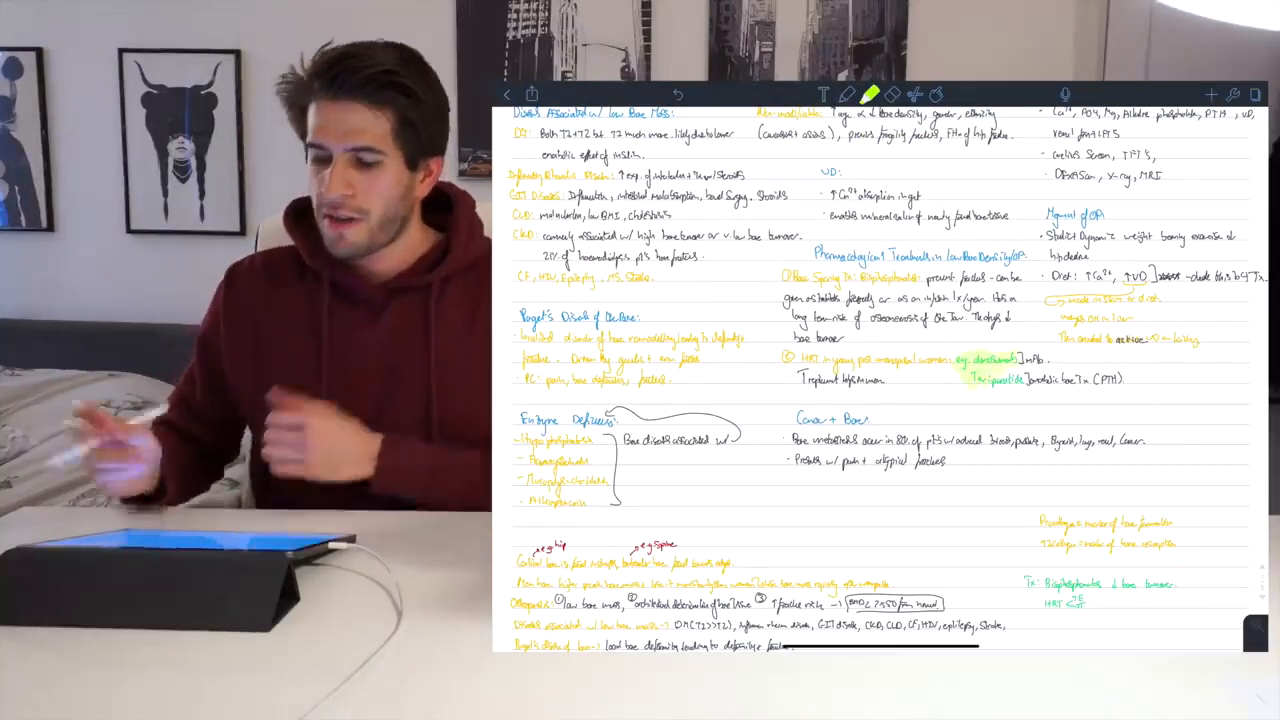
pyautogui.scroll(-3)
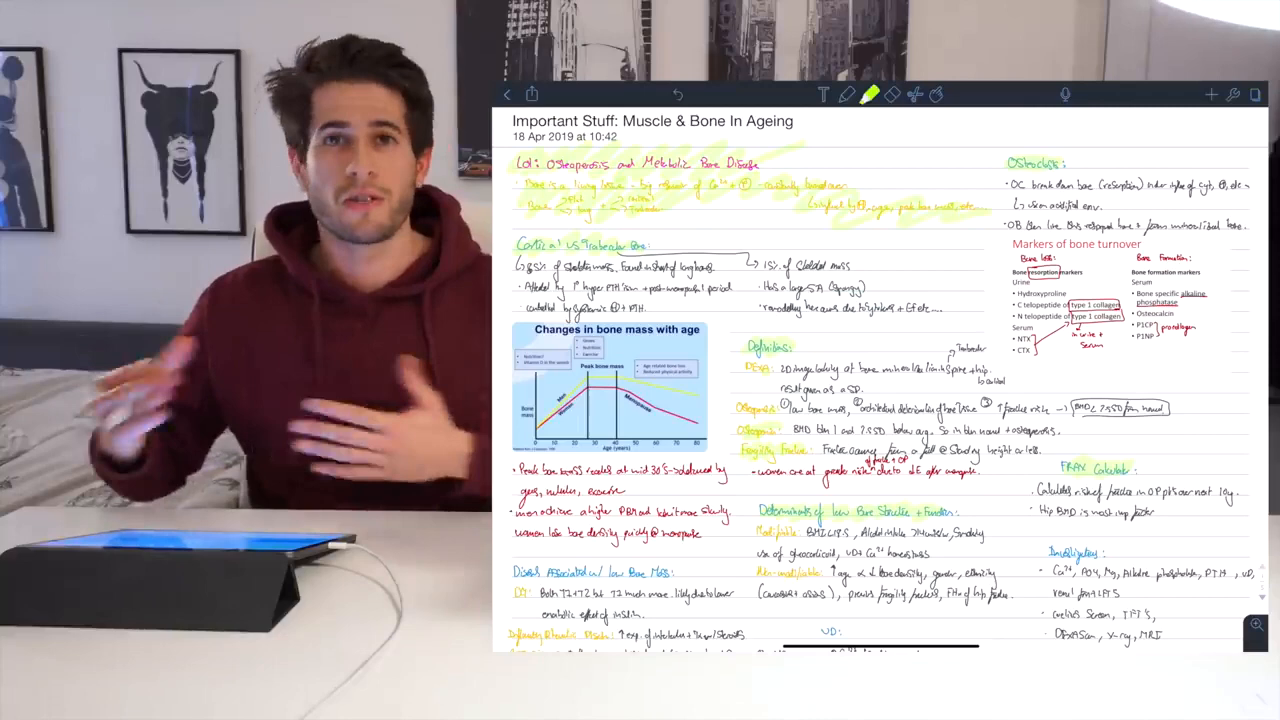
pyautogui.scroll(-3)
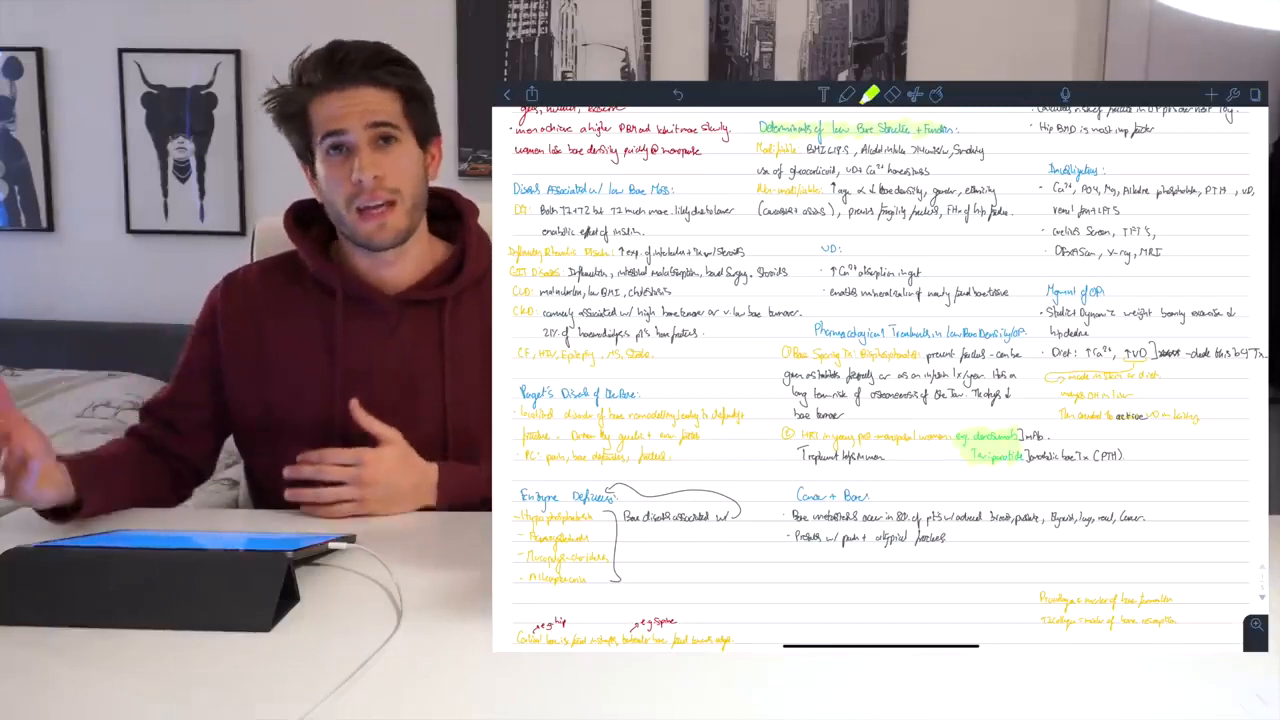
pyautogui.scroll(-3)
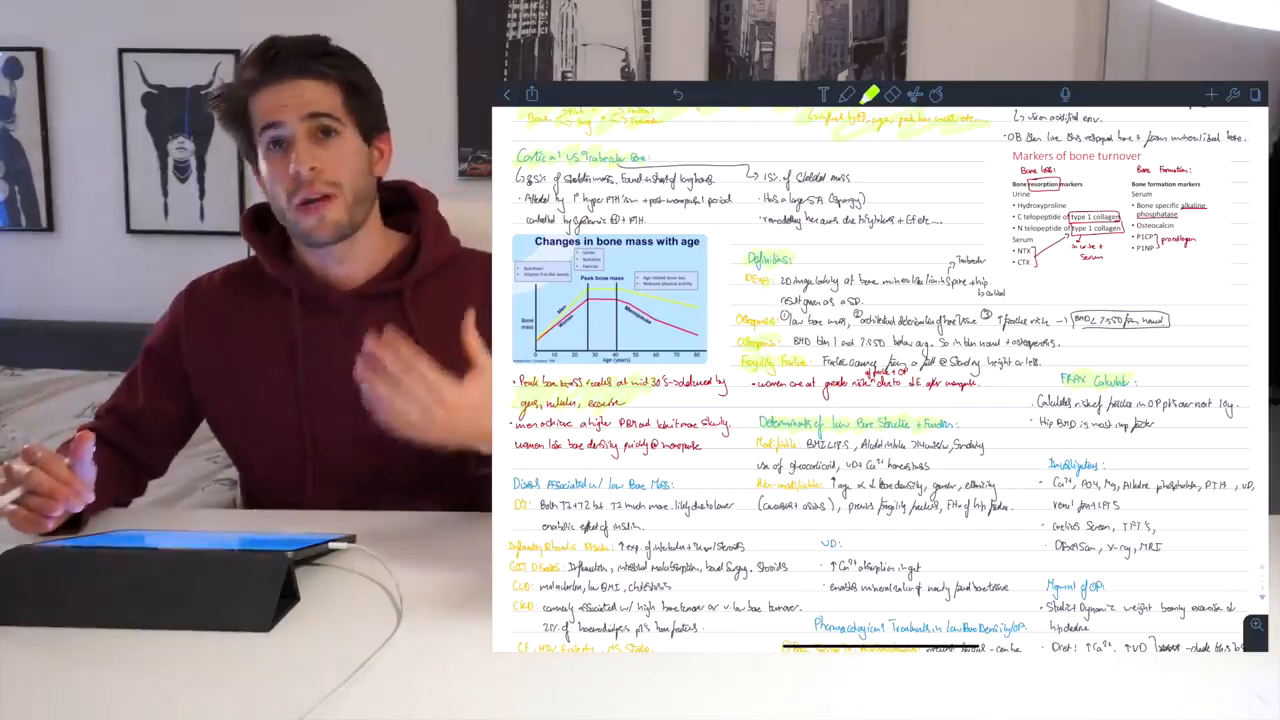
pyautogui.scroll(-3)
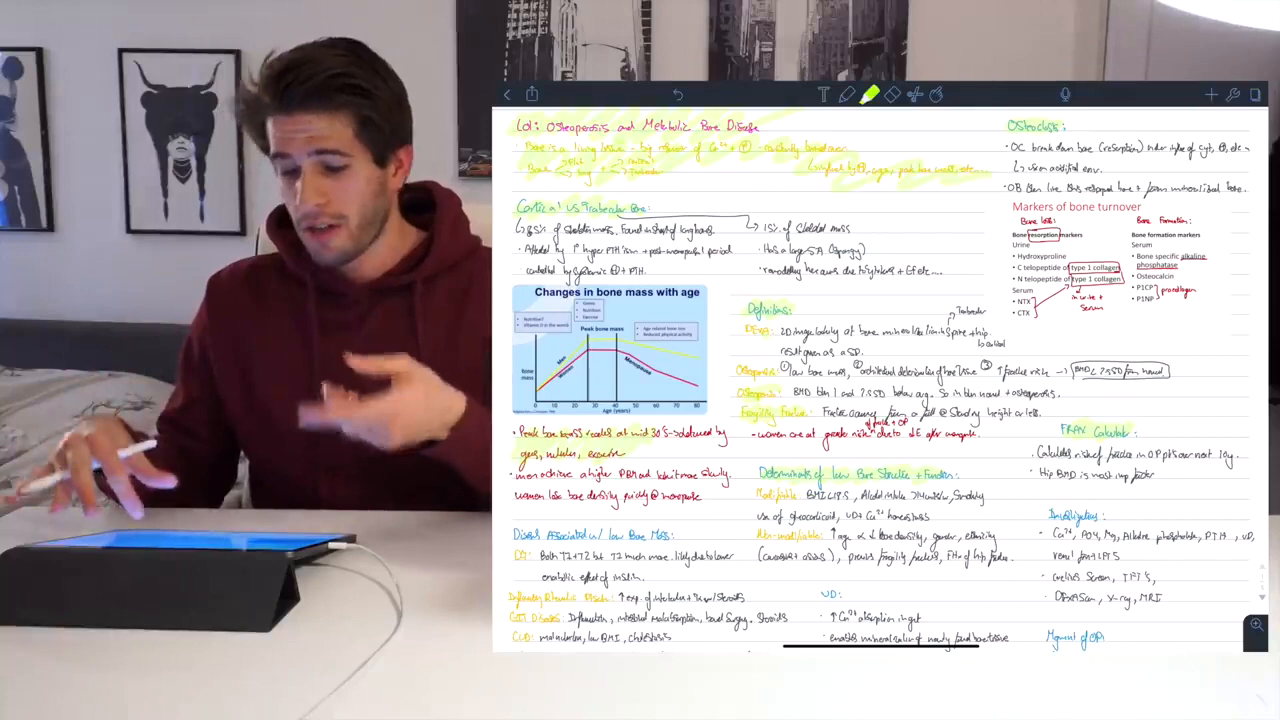
pyautogui.scroll(-3)
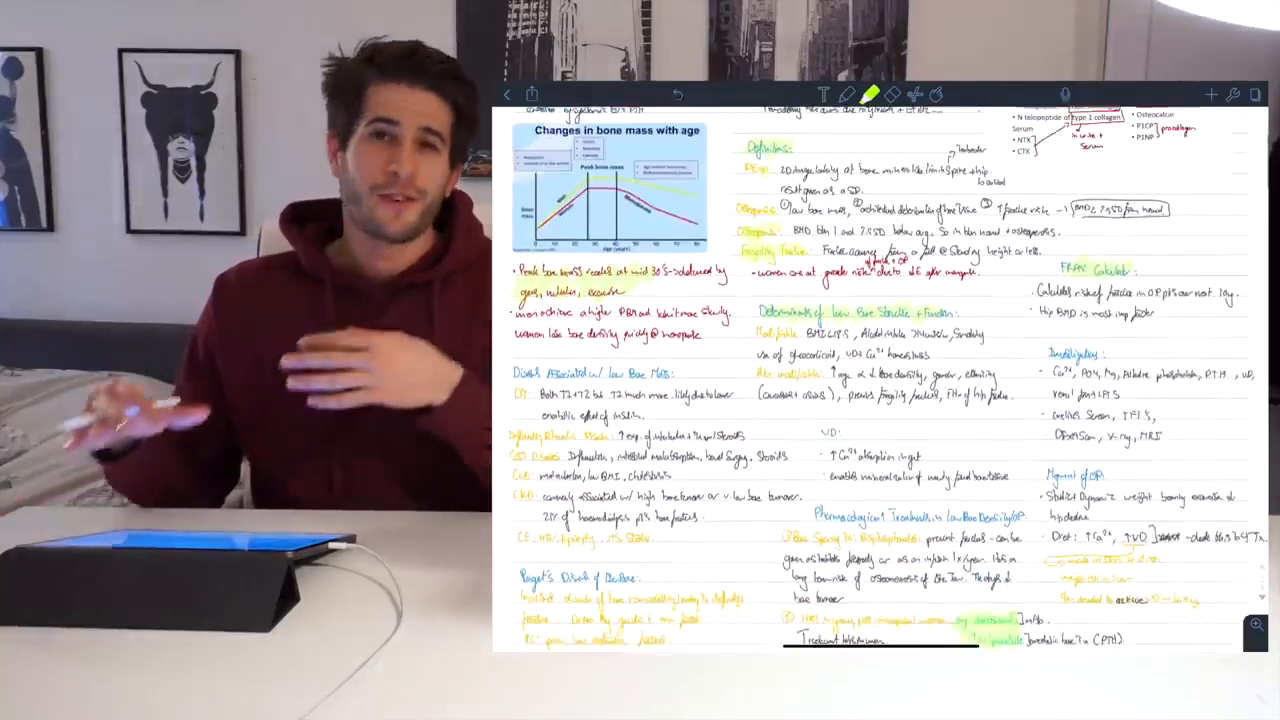
pyautogui.scroll(-3)
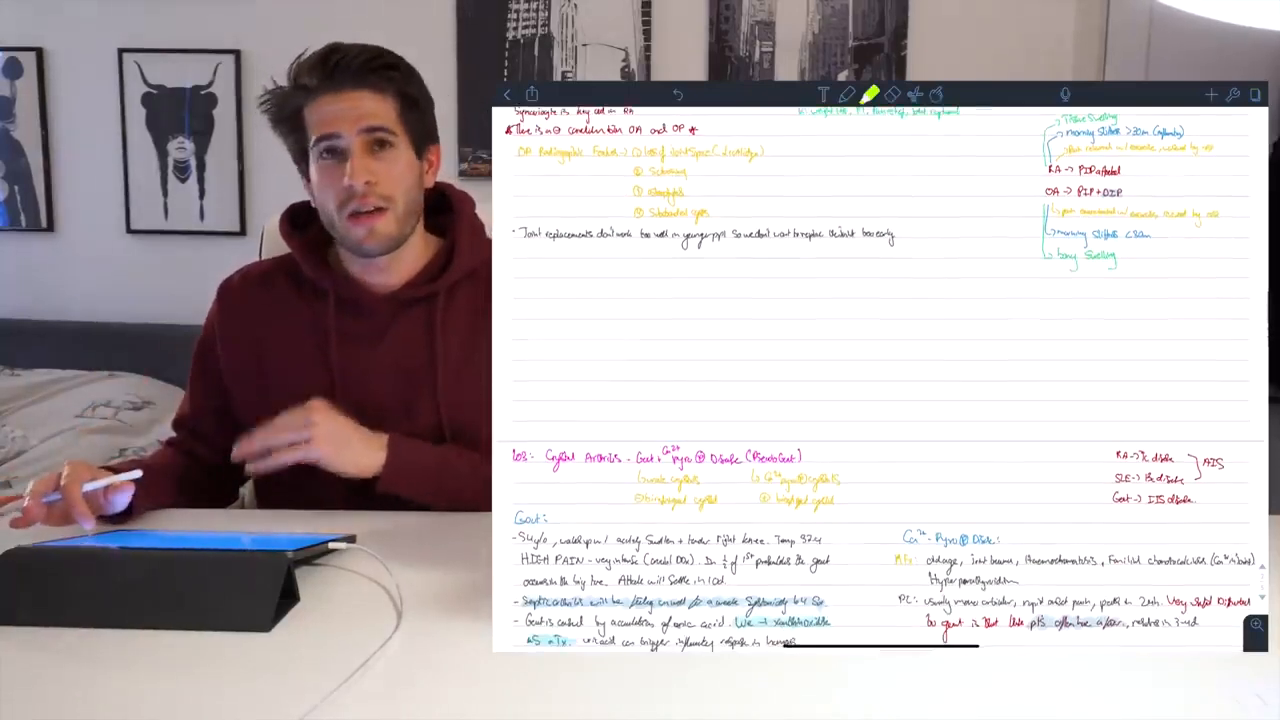
# Step: Scroll past the gout risk factors and urate crystals to the mouth-in-the-elderly section
pyautogui.scroll(-3)
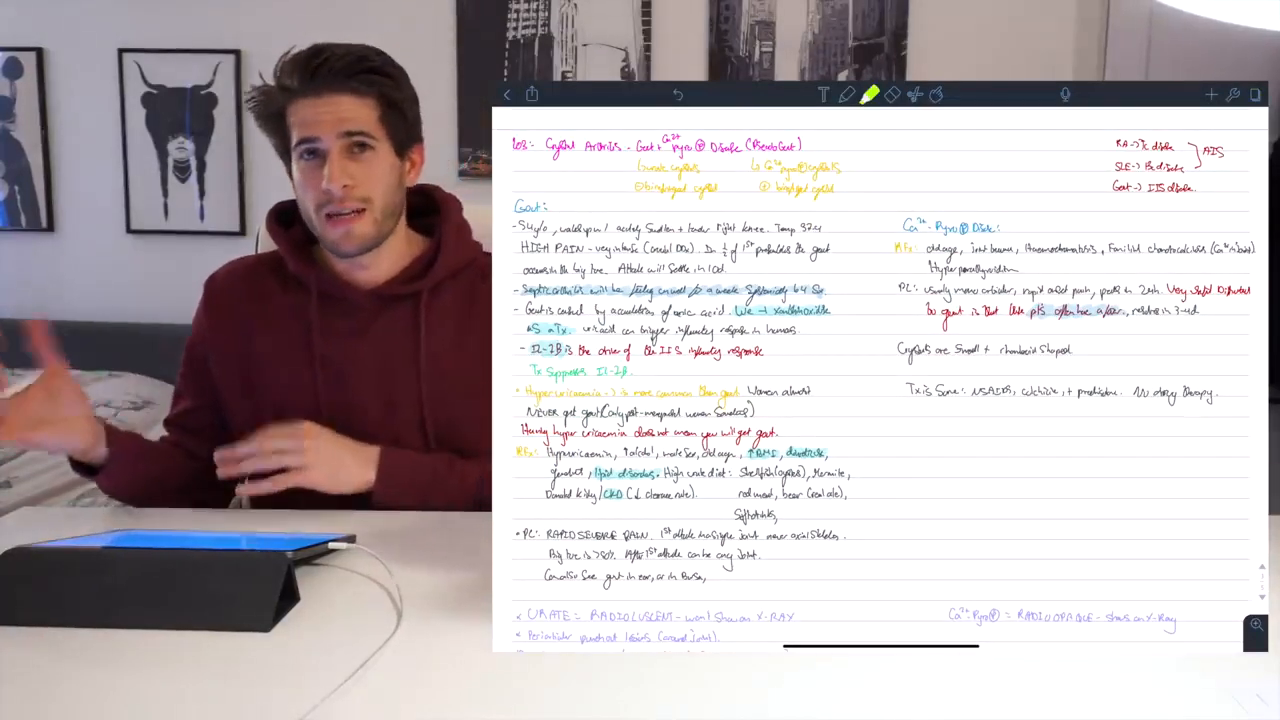
pyautogui.scroll(-3)
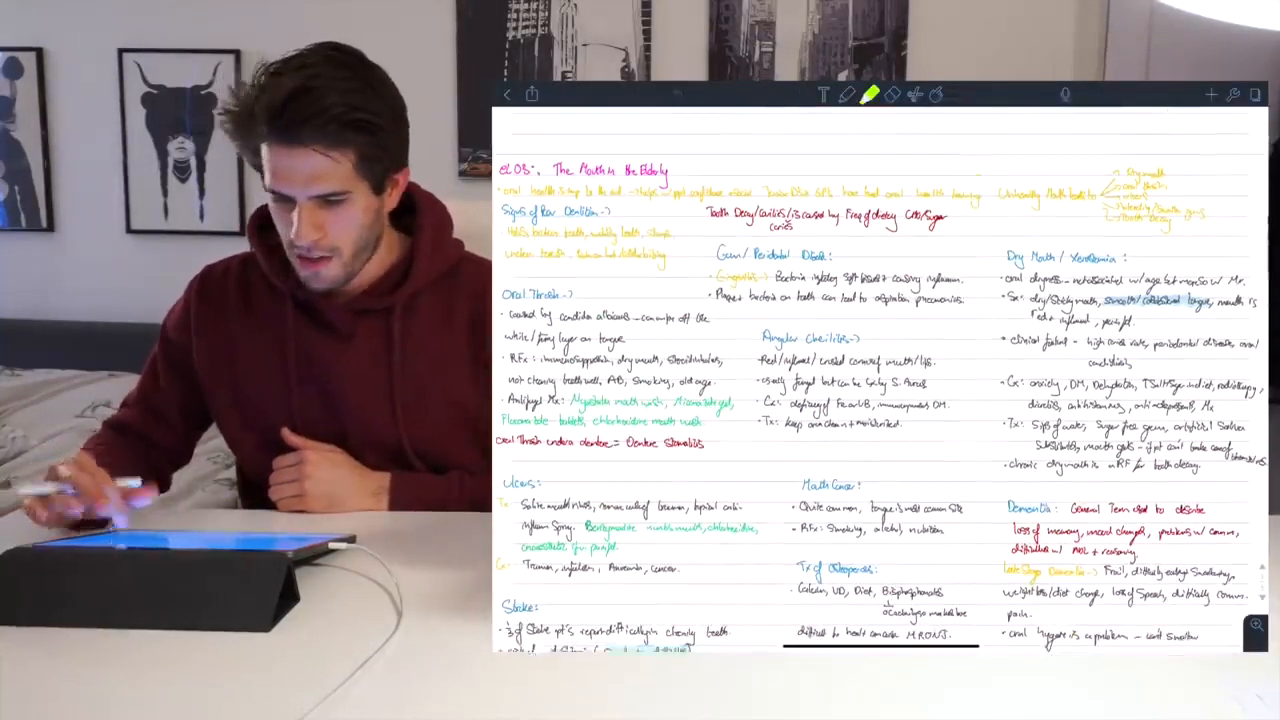
# Step: Scroll the subject list and open the February 2019 sepsis pathogenesis note
pyautogui.scroll(-3)
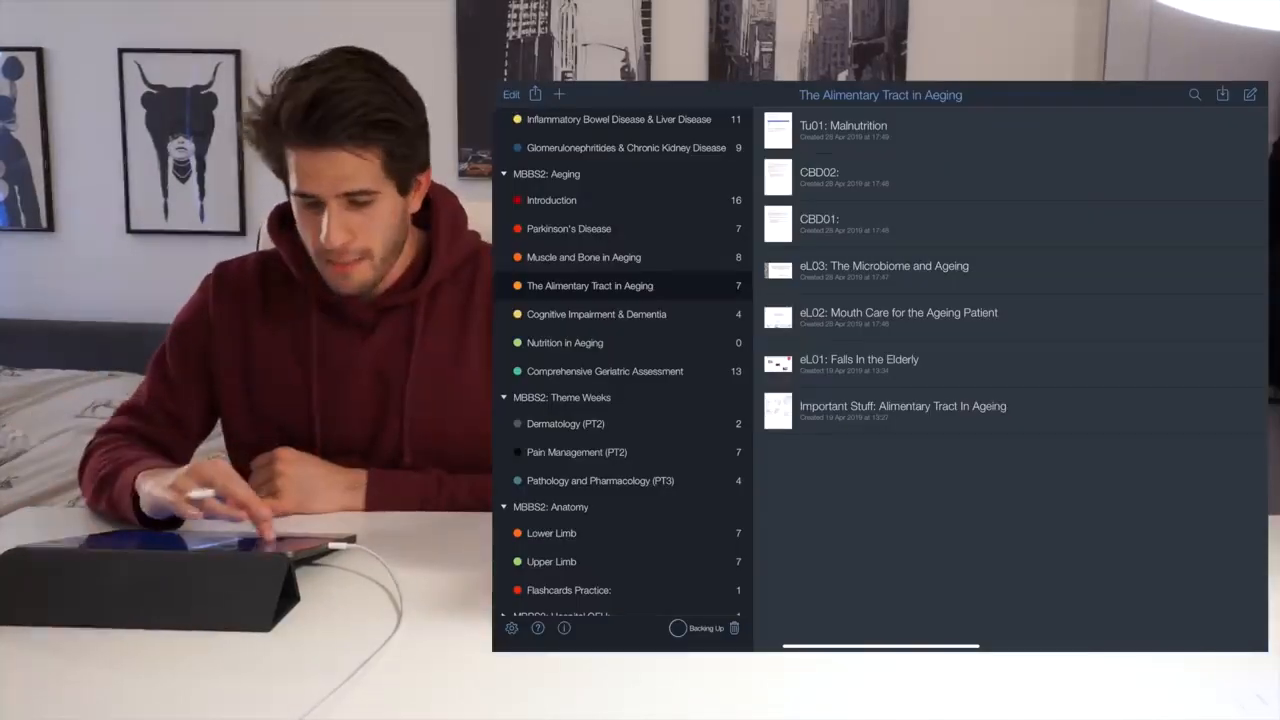
pyautogui.scroll(-3)
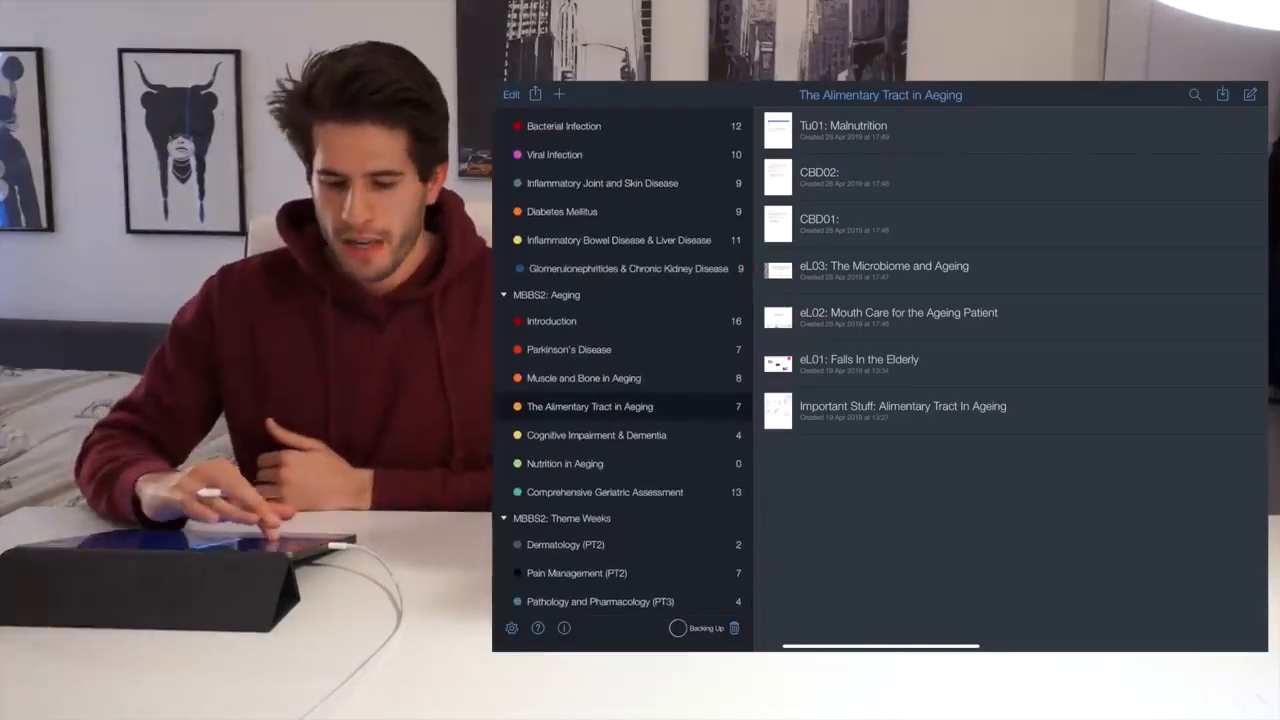
pyautogui.click(618, 310)
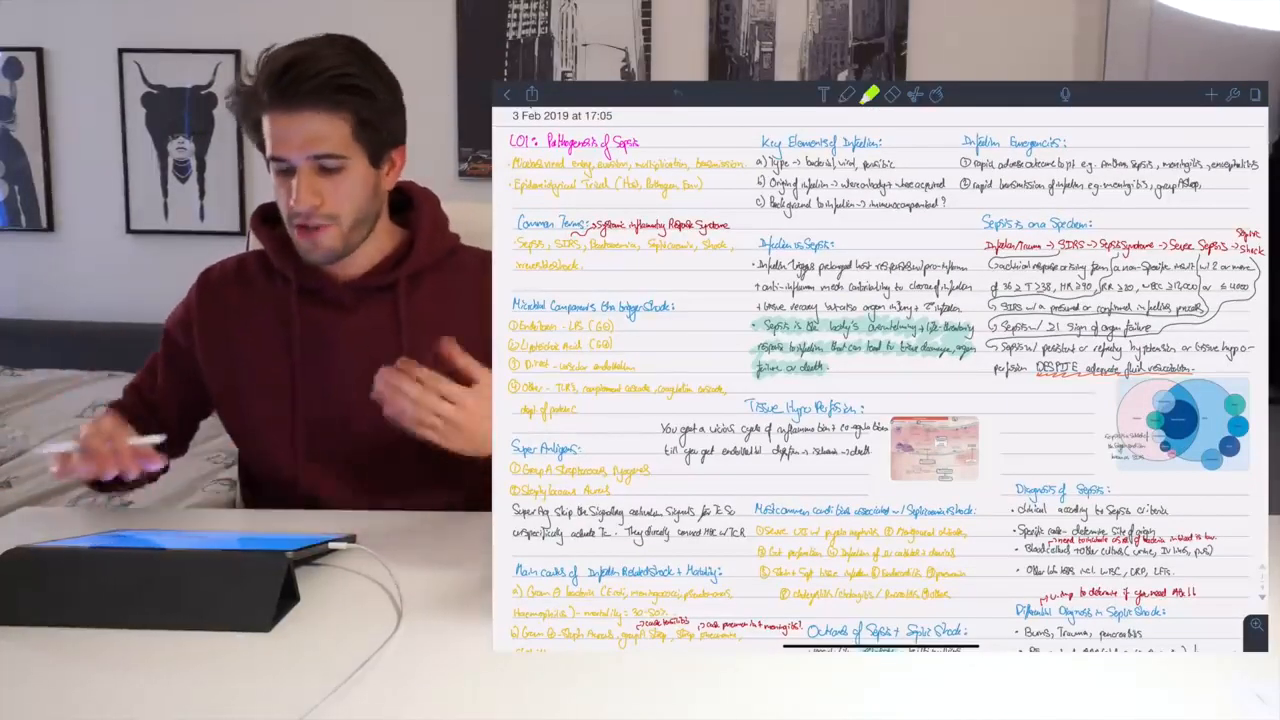
# Step: Scroll through the sepsis note to a full page showing the kidney diagram
pyautogui.scroll(-3)
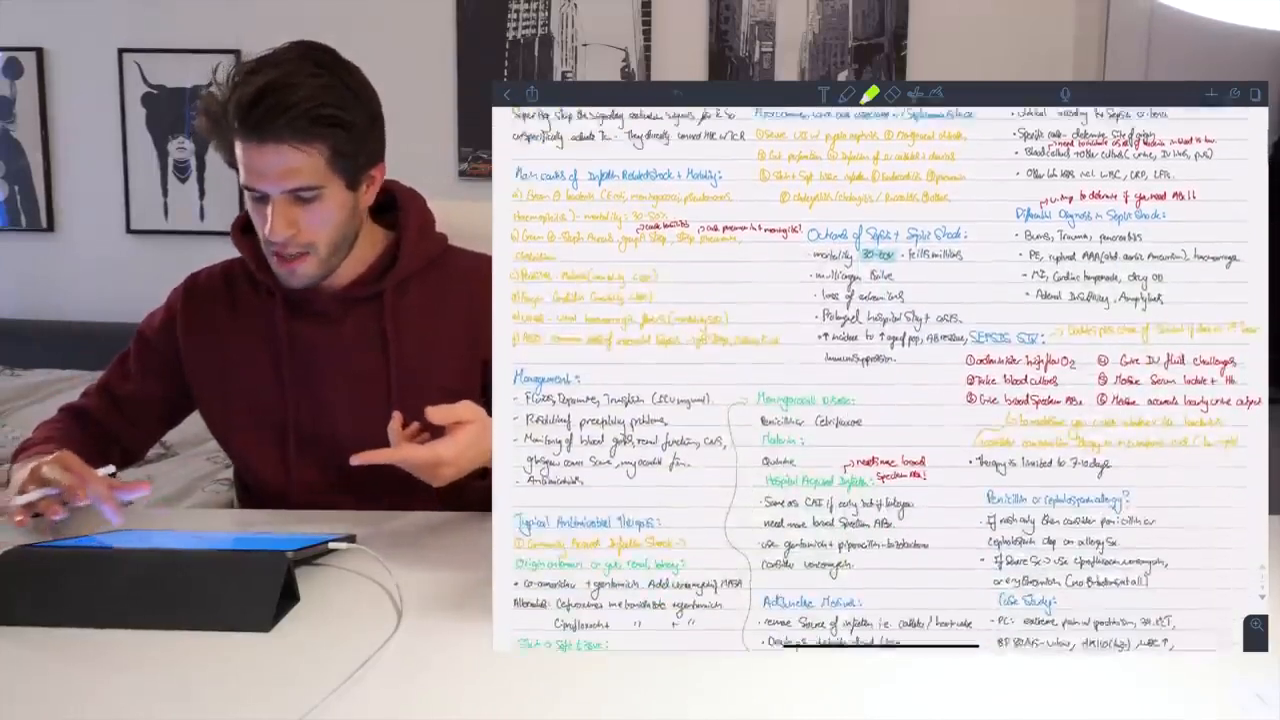
pyautogui.scroll(-3)
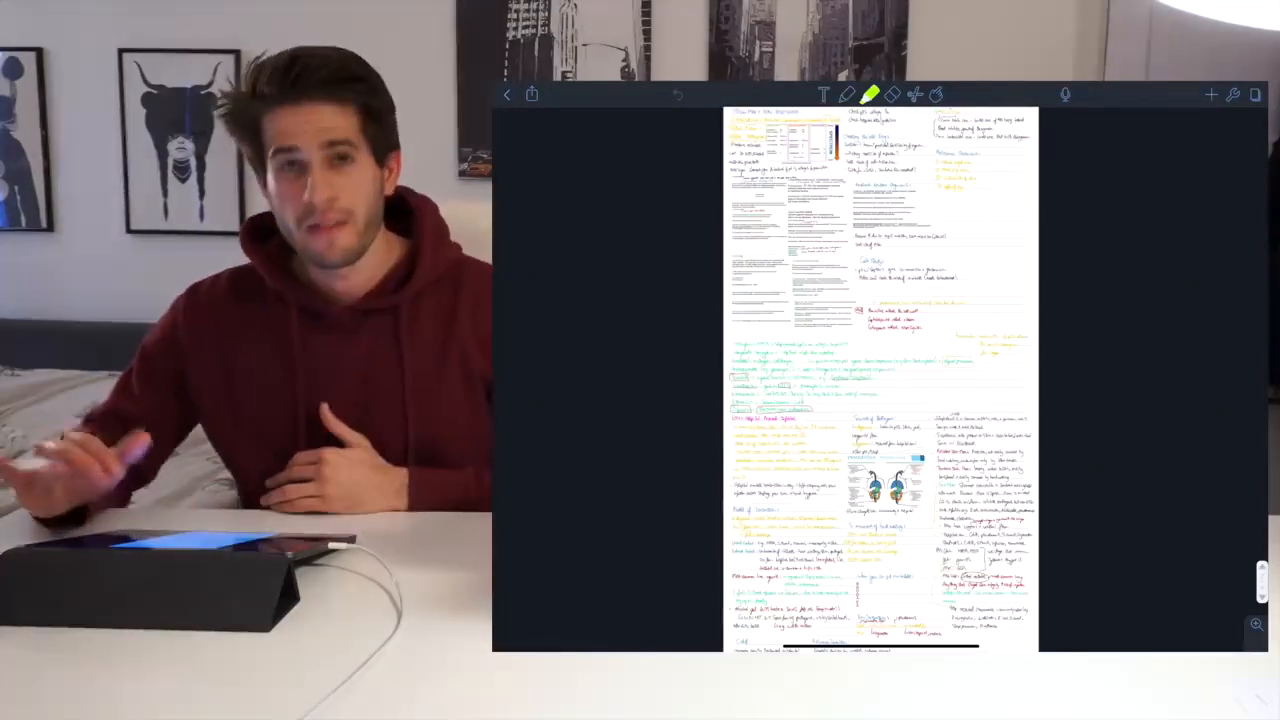
pyautogui.scroll(-3)
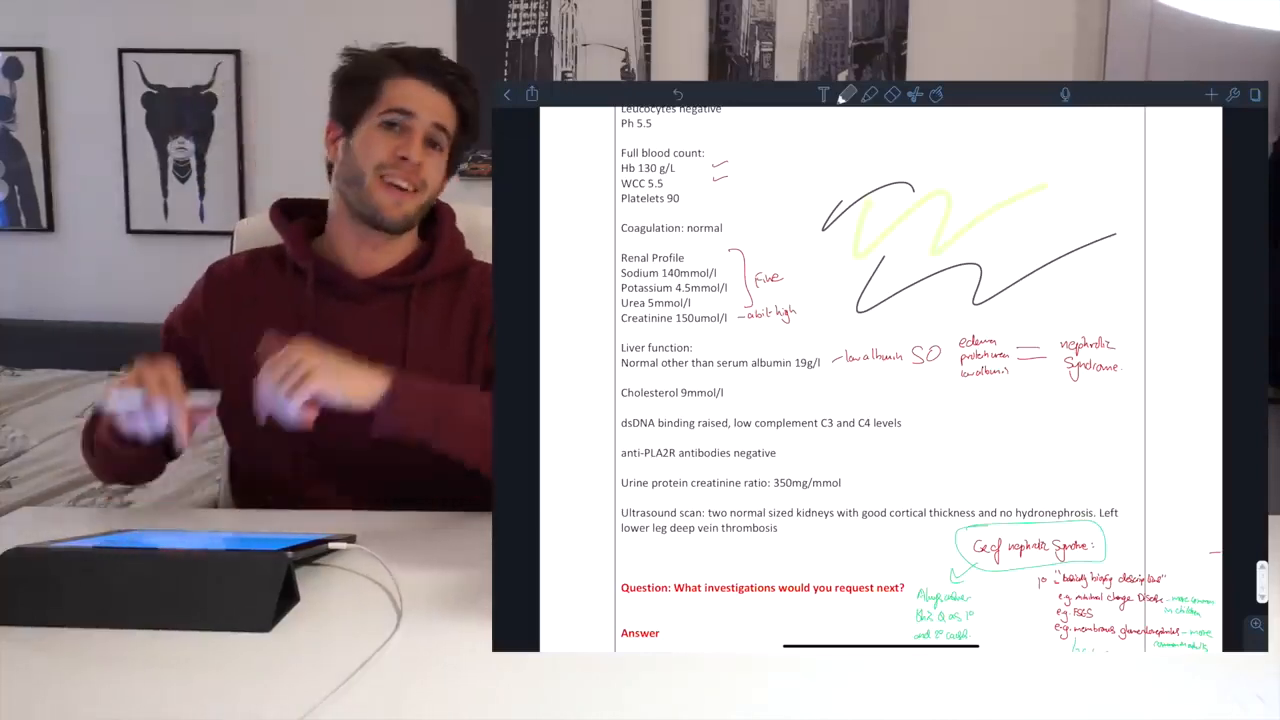
# Step: Scroll down the annotated tutorial handout
pyautogui.scroll(-3)
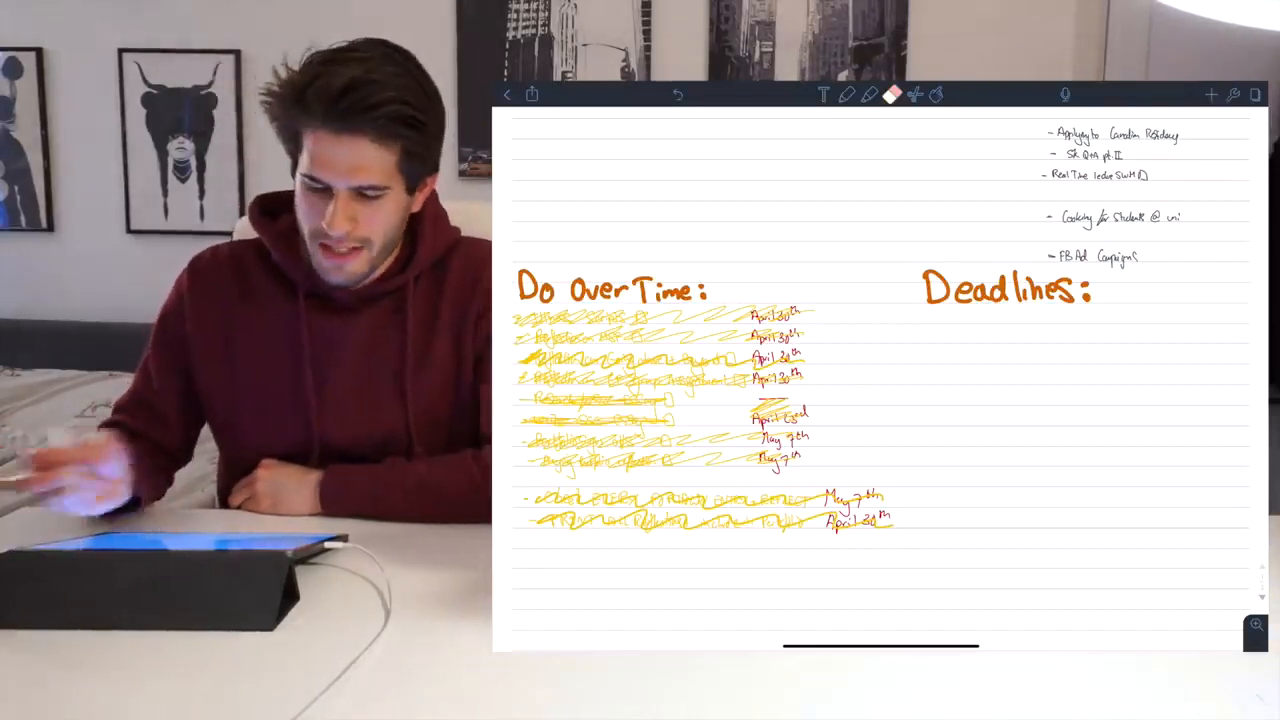
# Step: Expand the Youtube divider and open the KharmaMedic subject's five notes
pyautogui.moveTo(560, 330); pyautogui.dragTo(880, 510)
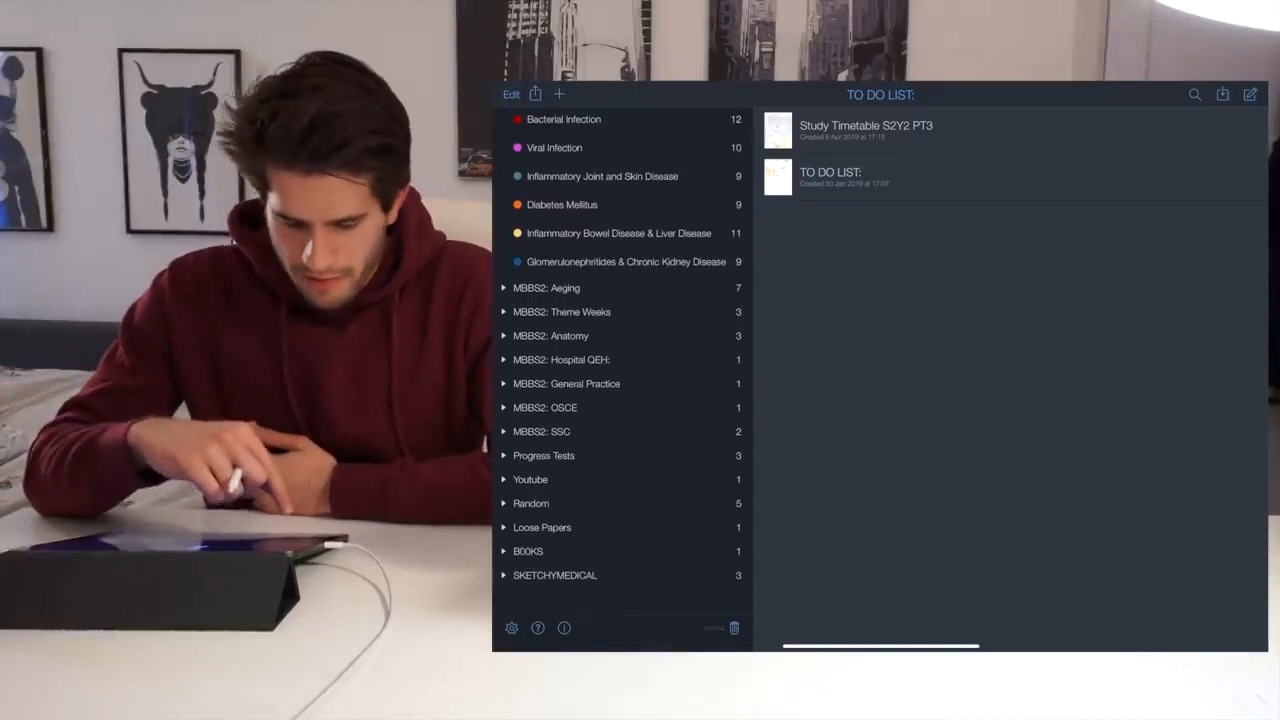
pyautogui.click(504, 479)
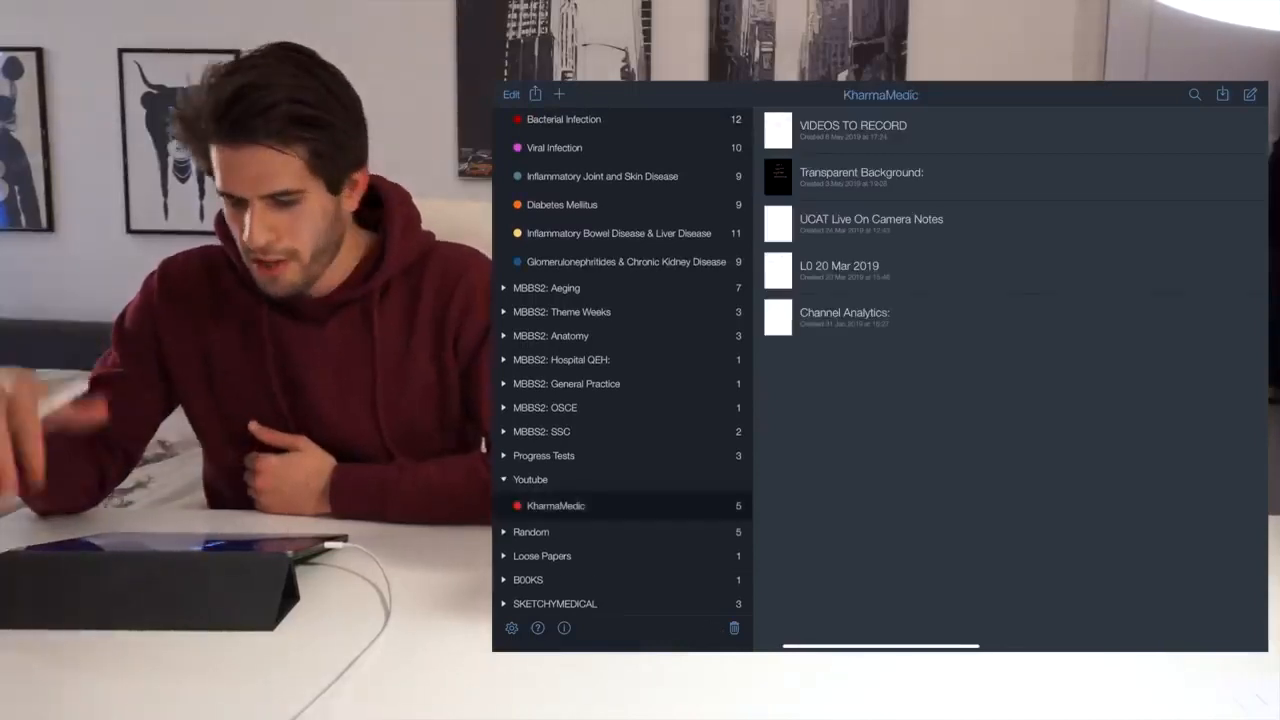